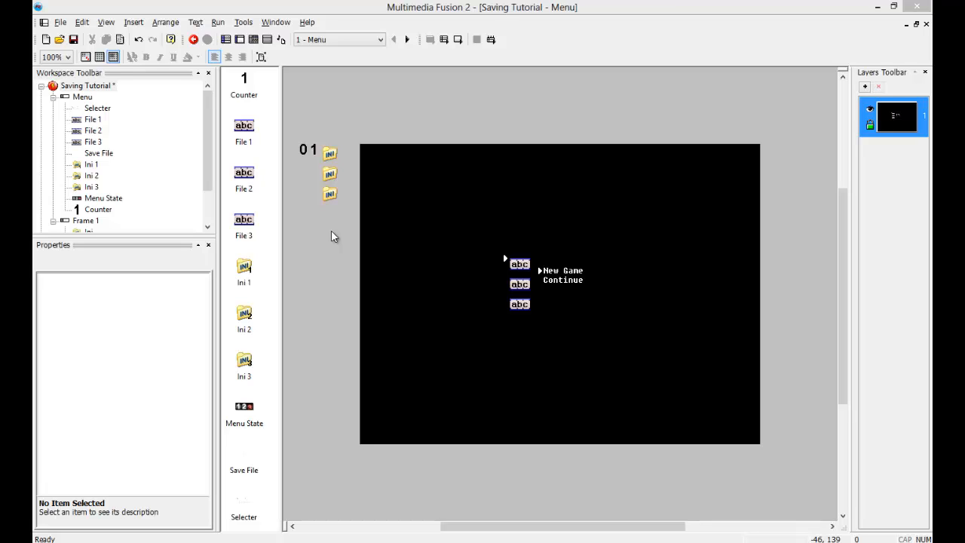
pyautogui.moveTo(389, 230)
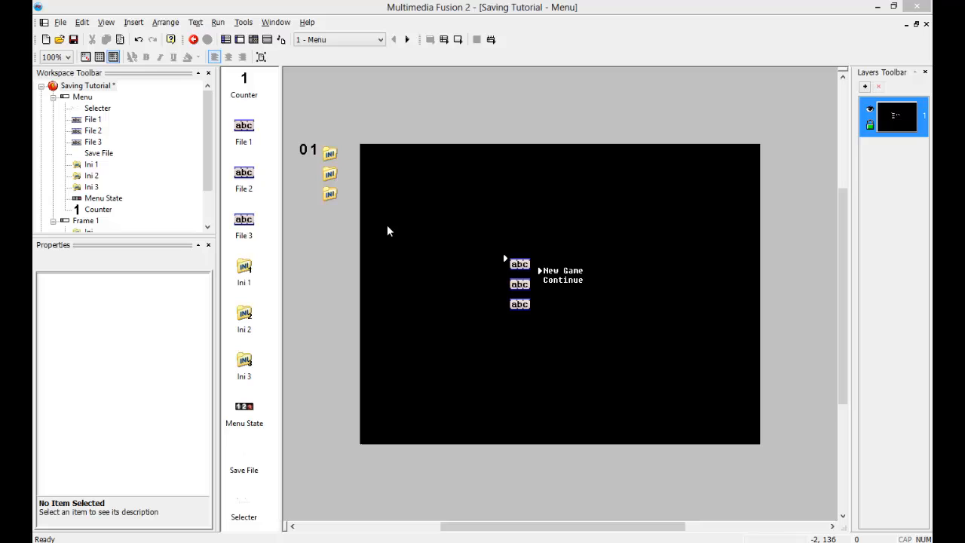
pyautogui.moveTo(626, 276)
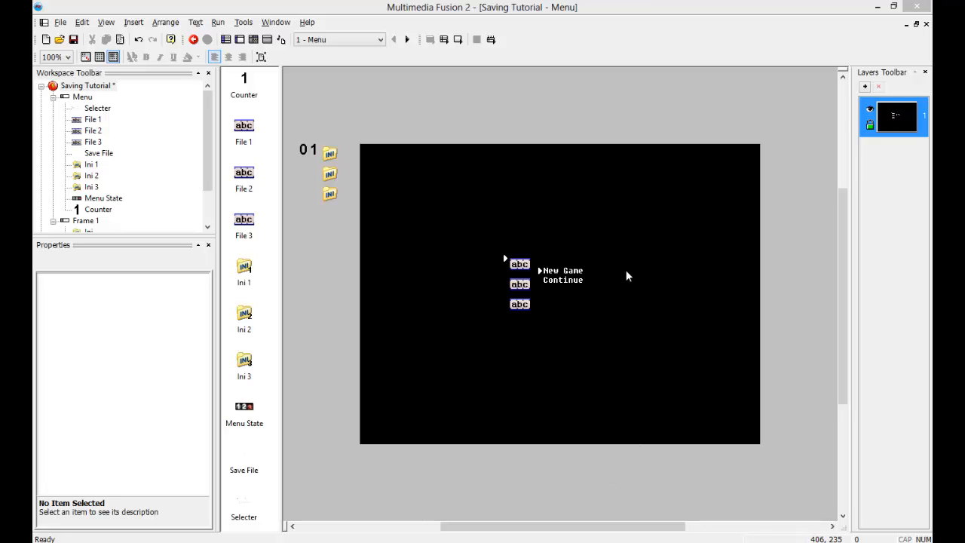
pyautogui.moveTo(365, 339)
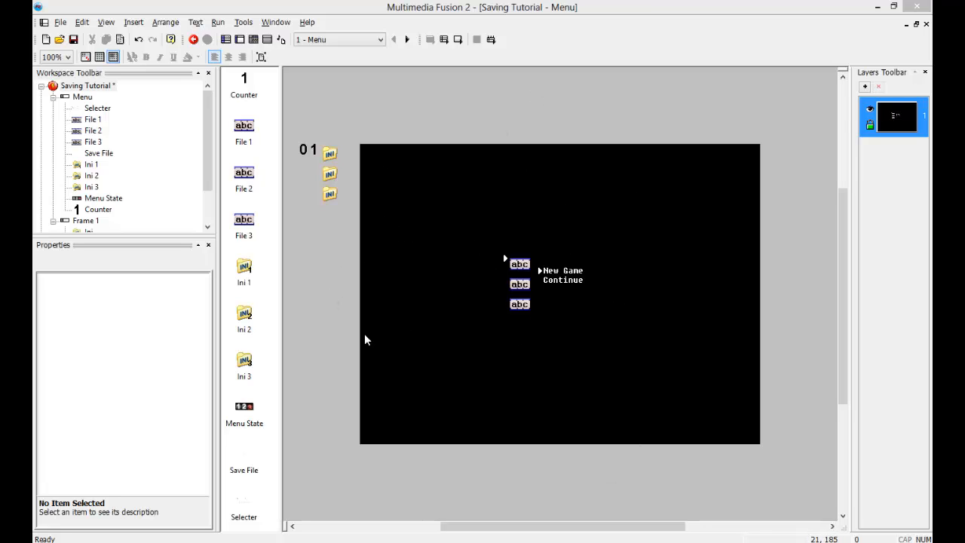
pyautogui.moveTo(411, 200)
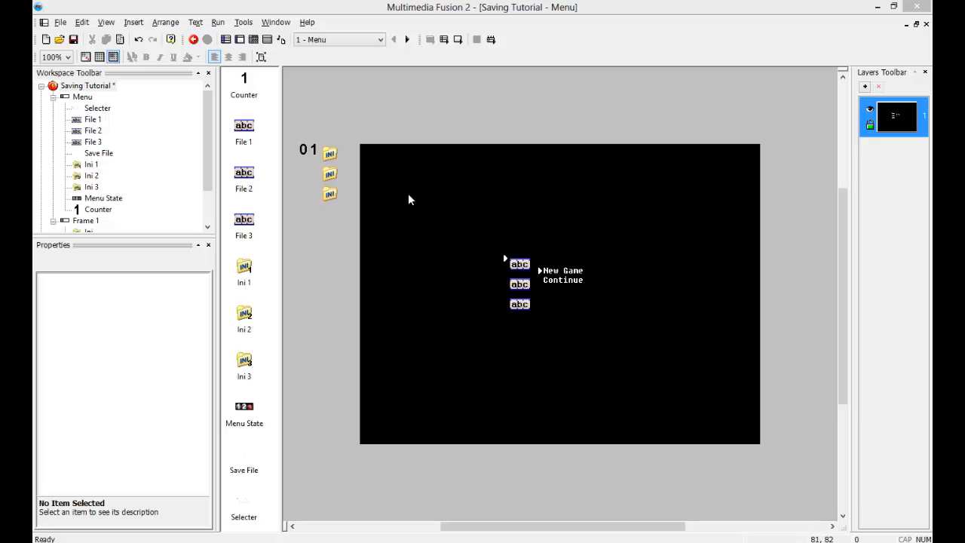
pyautogui.moveTo(339, 124)
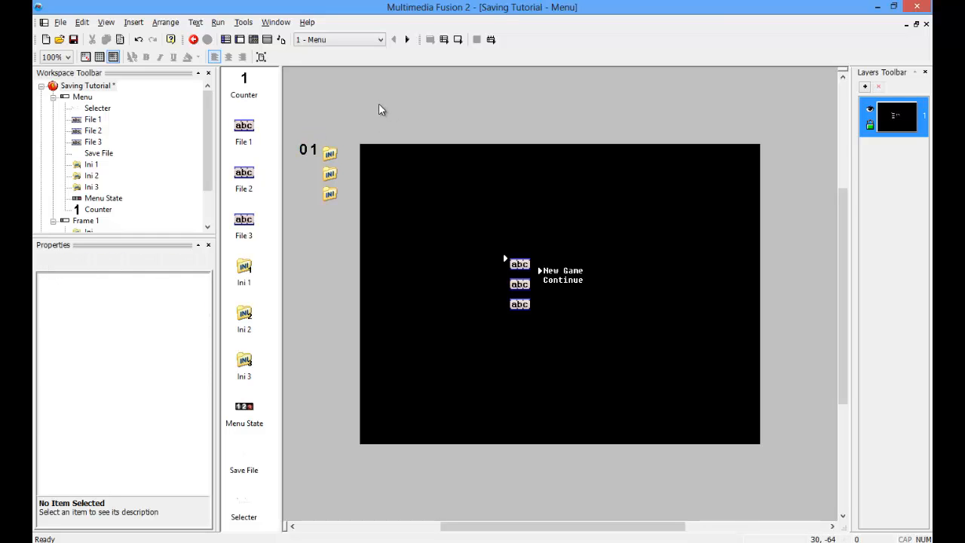
pyautogui.moveTo(570, 282)
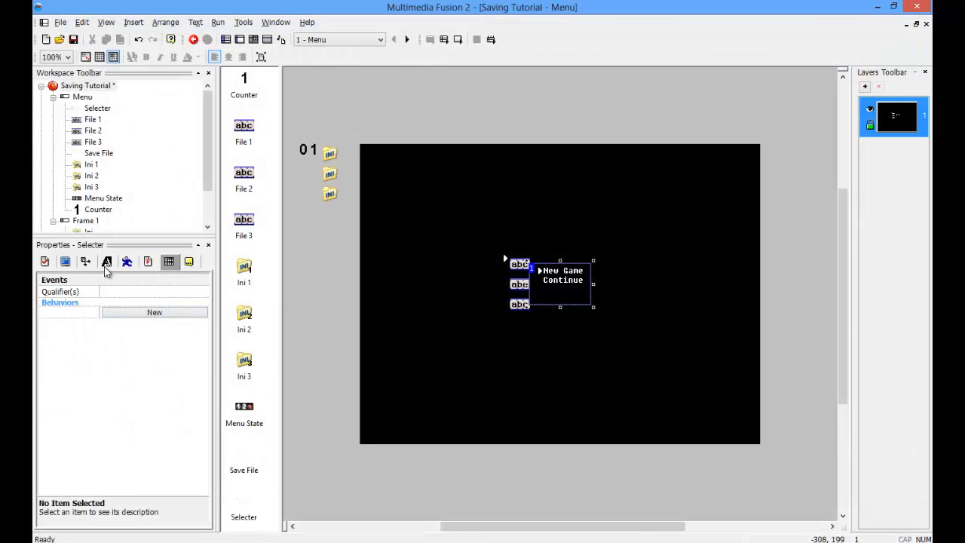
# Open the Menu frame's Event Editor and start a new condition.
pyautogui.click(44, 260)
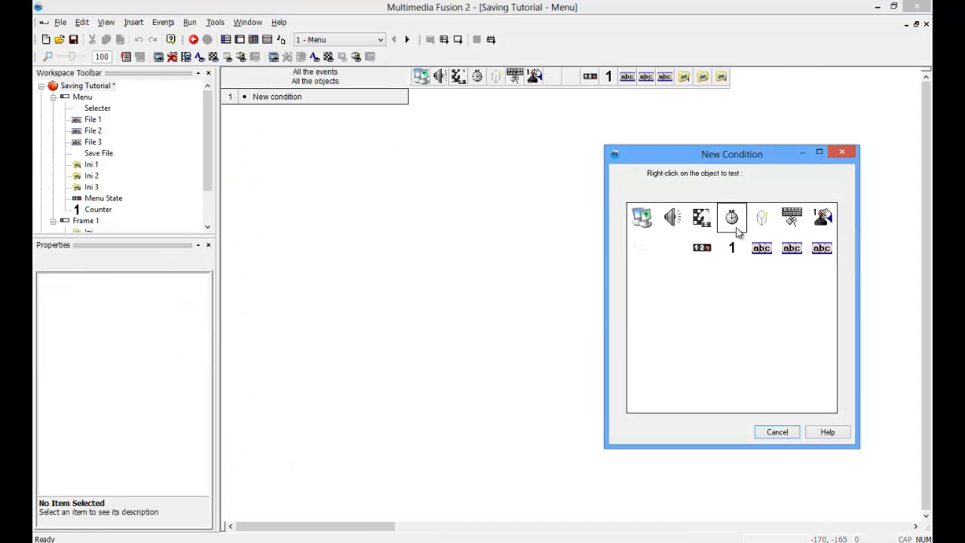
# Add a Start of Frame event setting the INI current file to Apppath$+"Save.cfg".
pyautogui.click(731, 217)
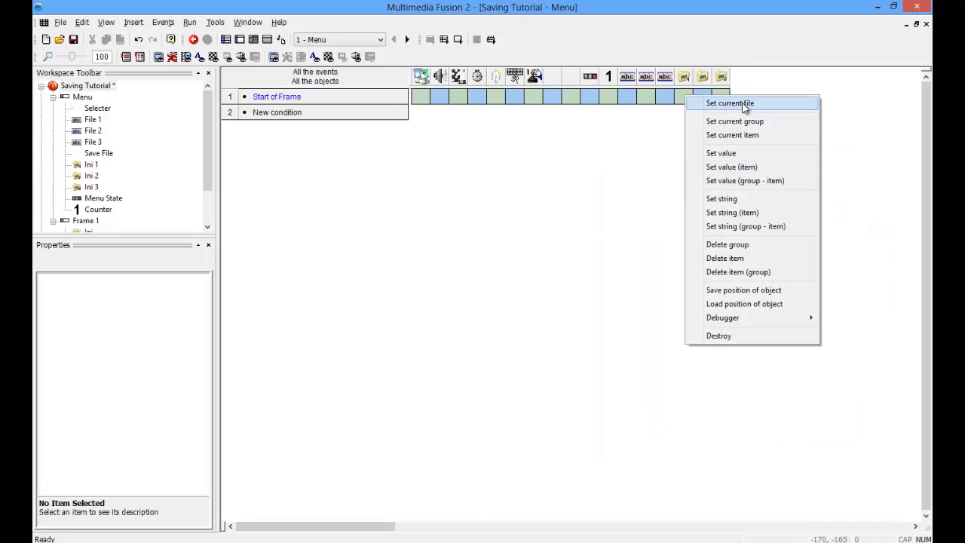
pyautogui.click(729, 103)
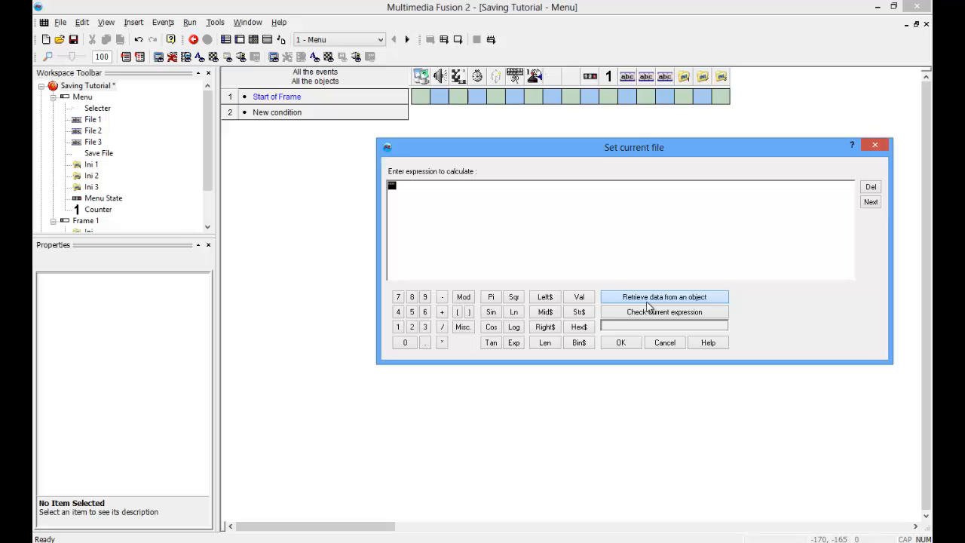
pyautogui.click(664, 296)
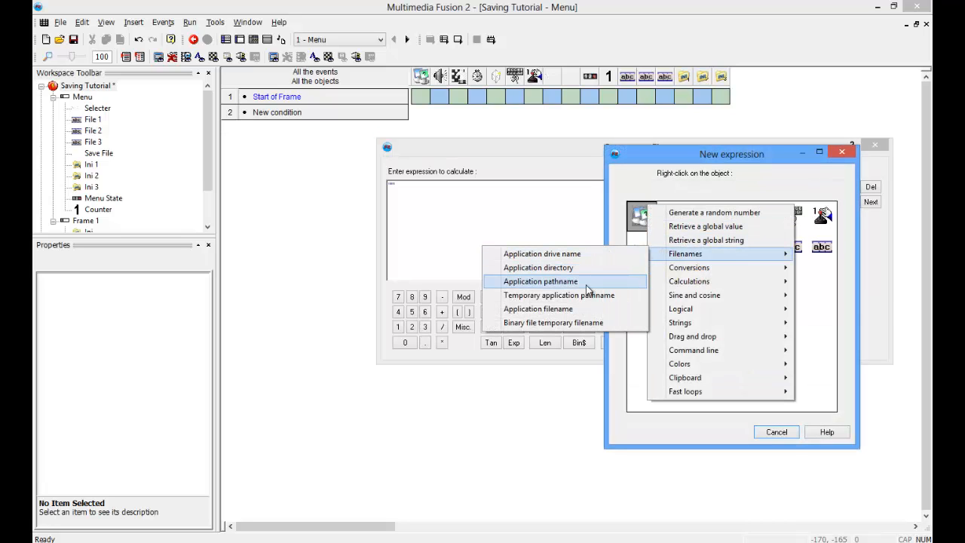
pyautogui.click(540, 280)
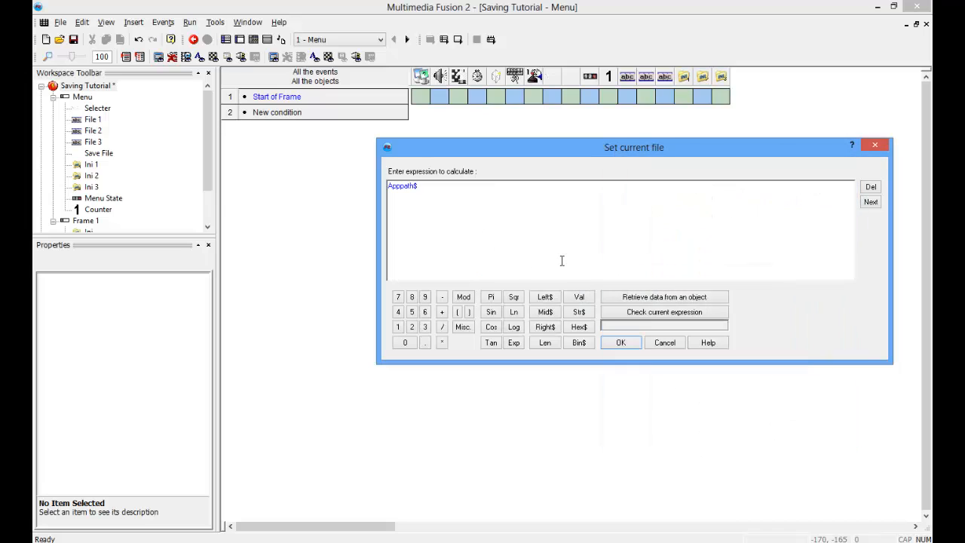
pyautogui.moveTo(491, 311)
pyautogui.write('+"')
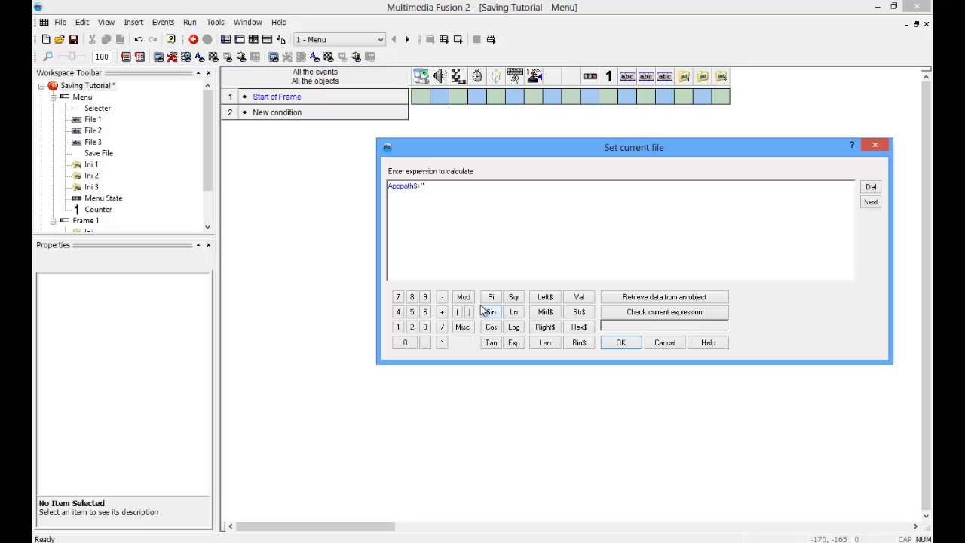
pyautogui.write('Save')
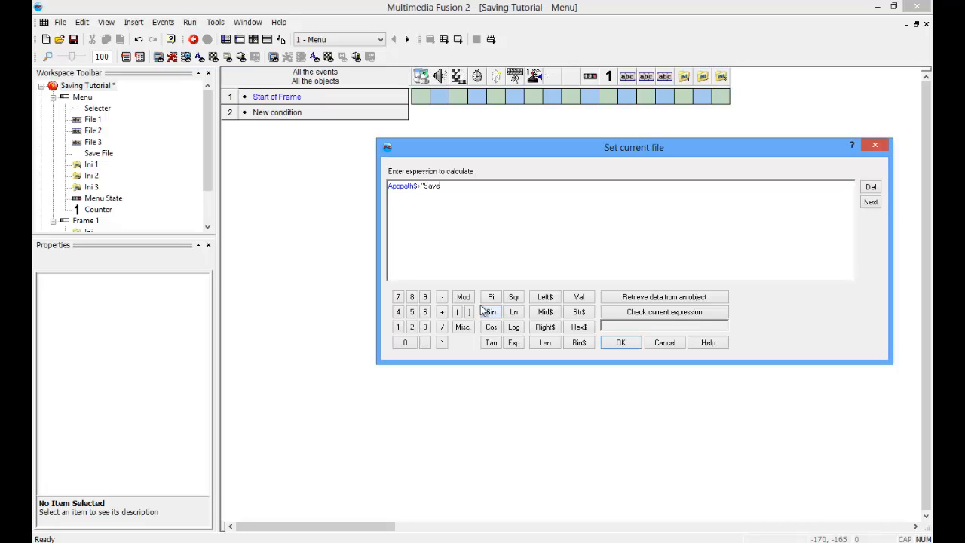
pyautogui.write('"')
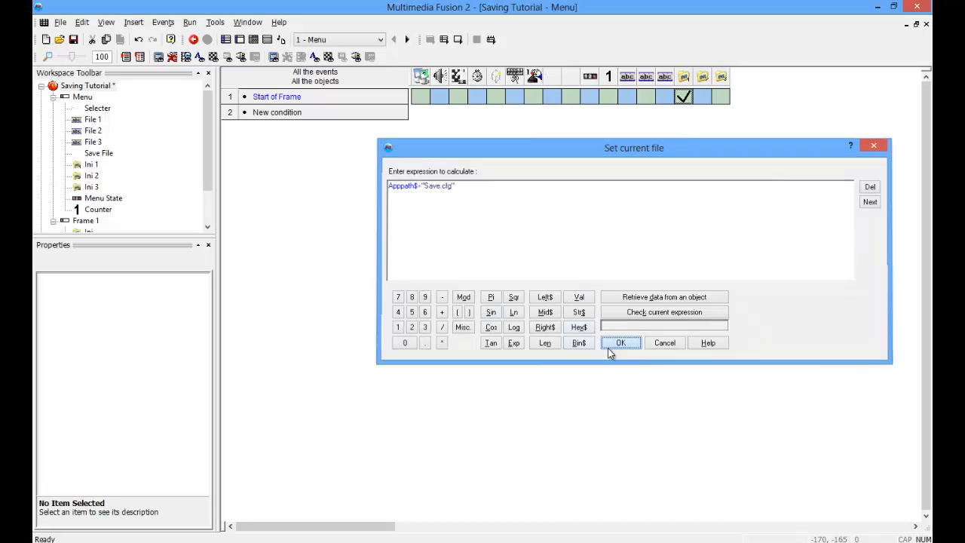
pyautogui.click(621, 342)
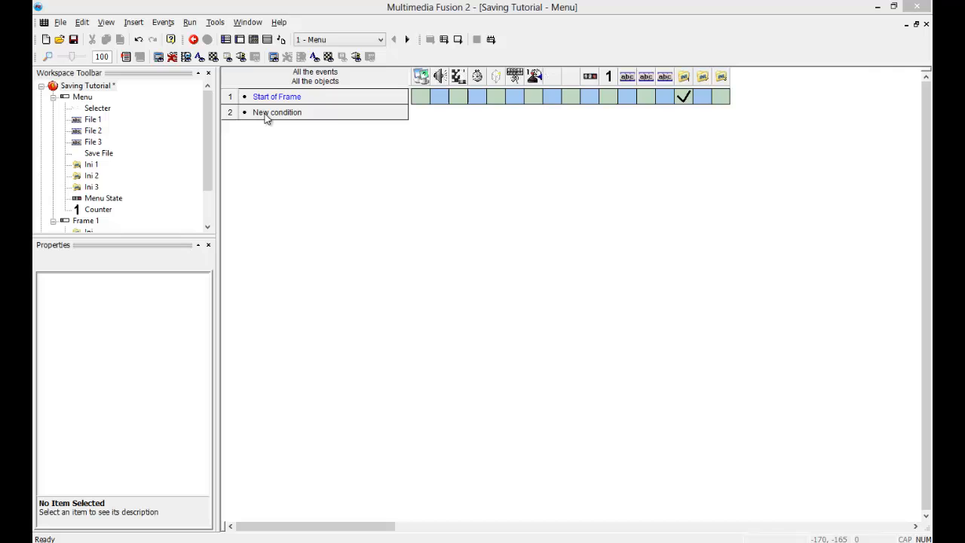
# Add joystick down and up events that add to and subtract 1 from Selecter.
pyautogui.doubleClick(276, 112)
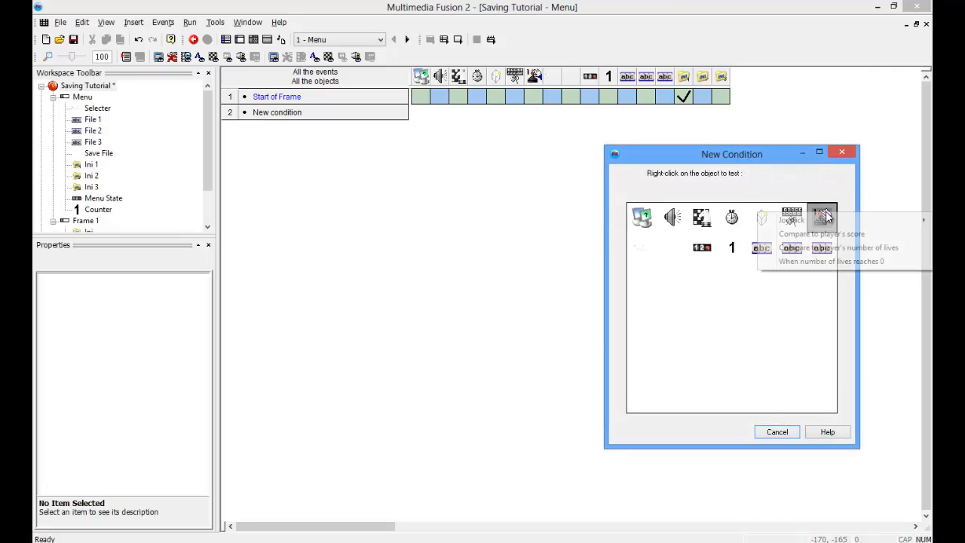
pyautogui.rightClick(823, 217)
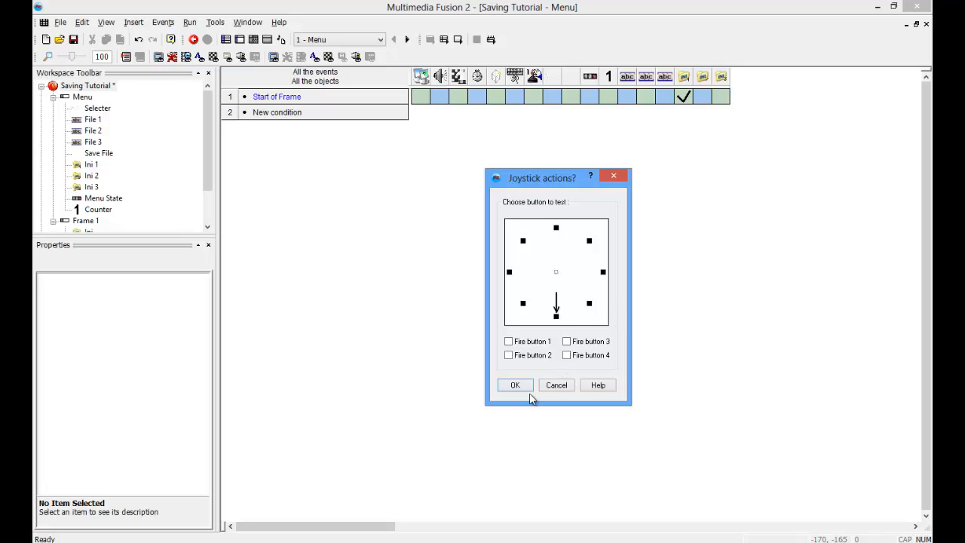
pyautogui.click(515, 384)
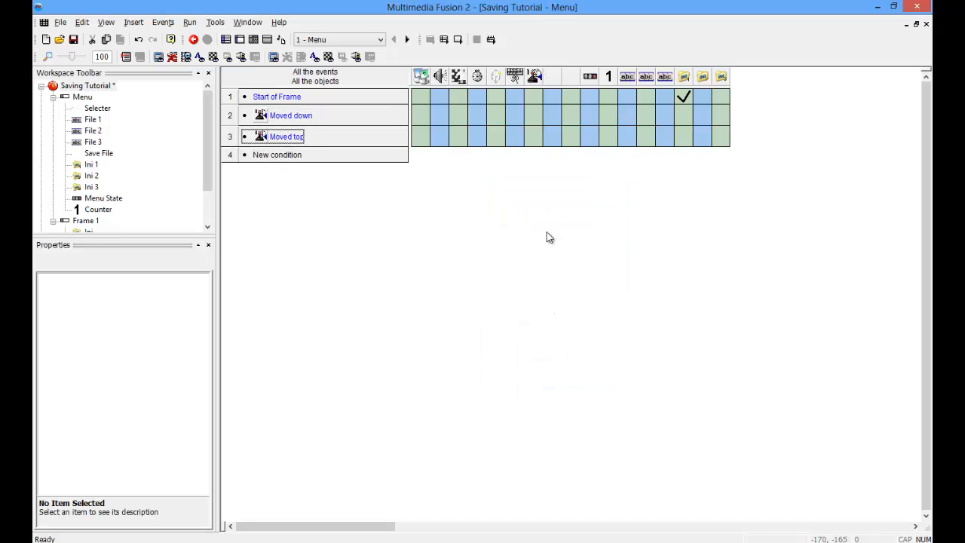
pyautogui.moveTo(569, 105)
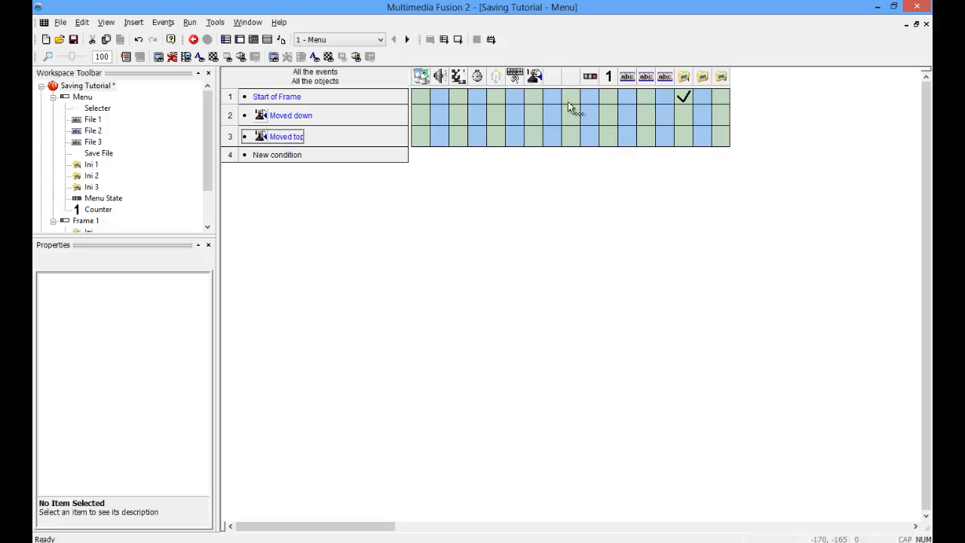
pyautogui.moveTo(558, 89)
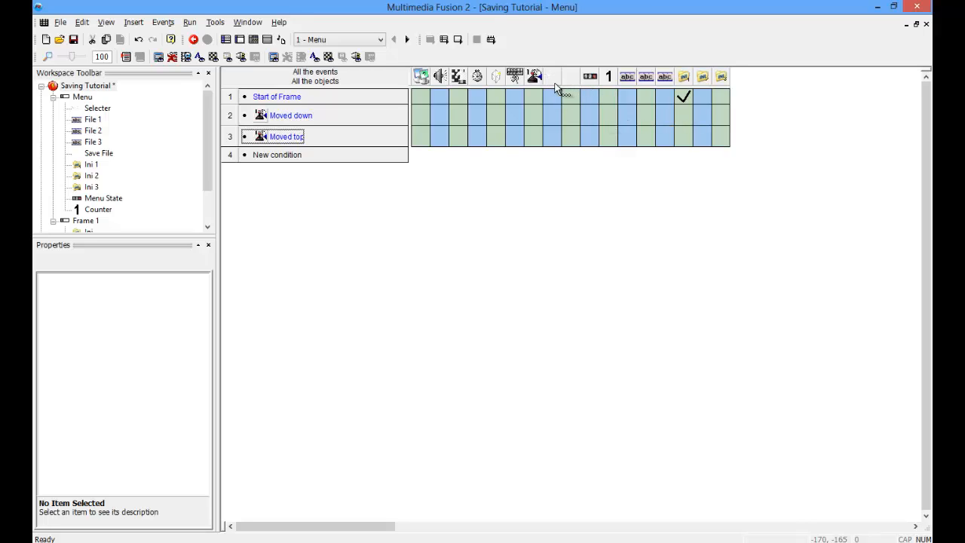
pyautogui.rightClick(683, 96)
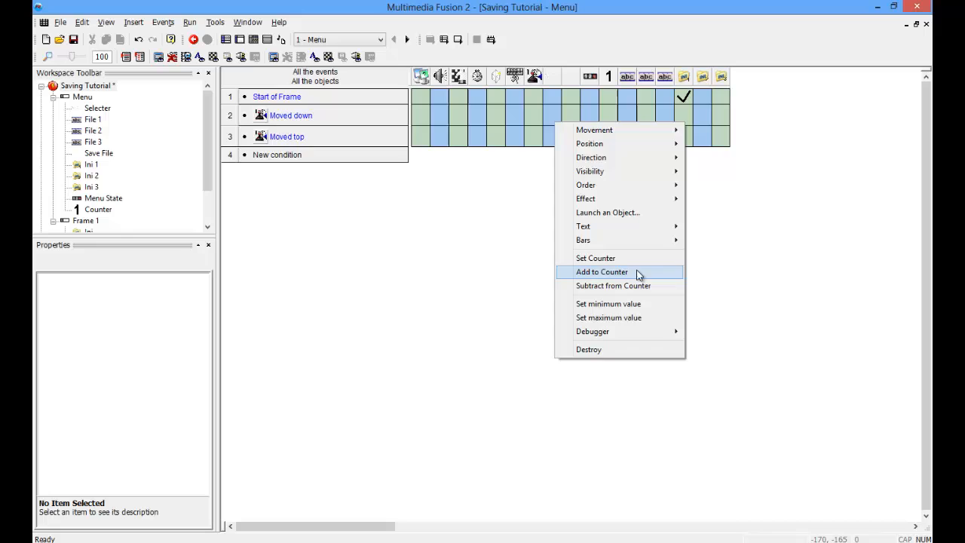
pyautogui.click(601, 272)
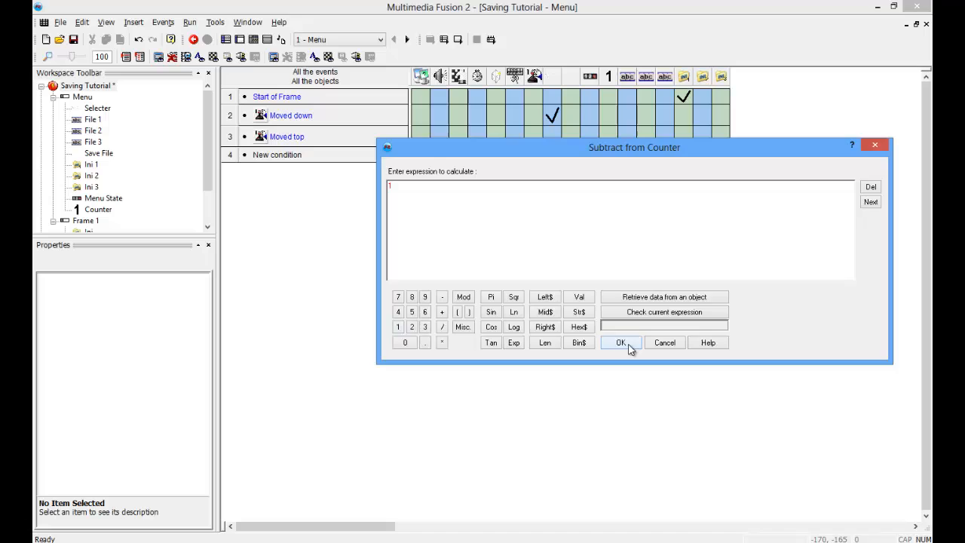
pyautogui.click(620, 343)
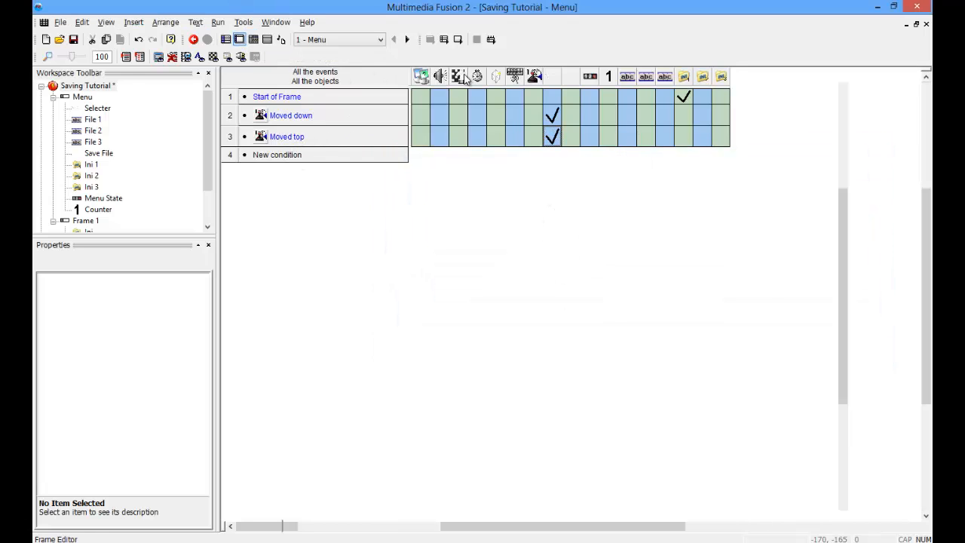
# Test-run the Menu frame, moving the arrow to Continue, then close the game.
pyautogui.click(218, 22)
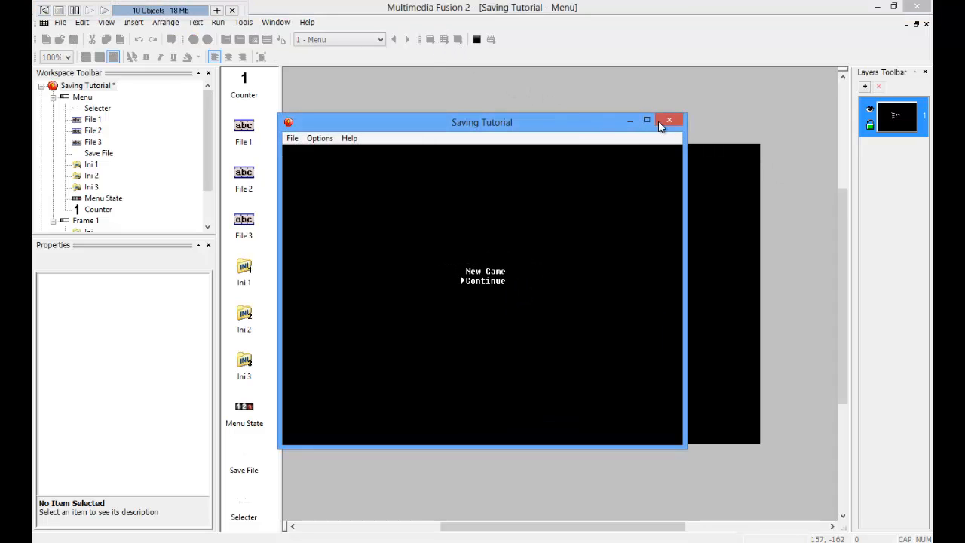
pyautogui.click(669, 120)
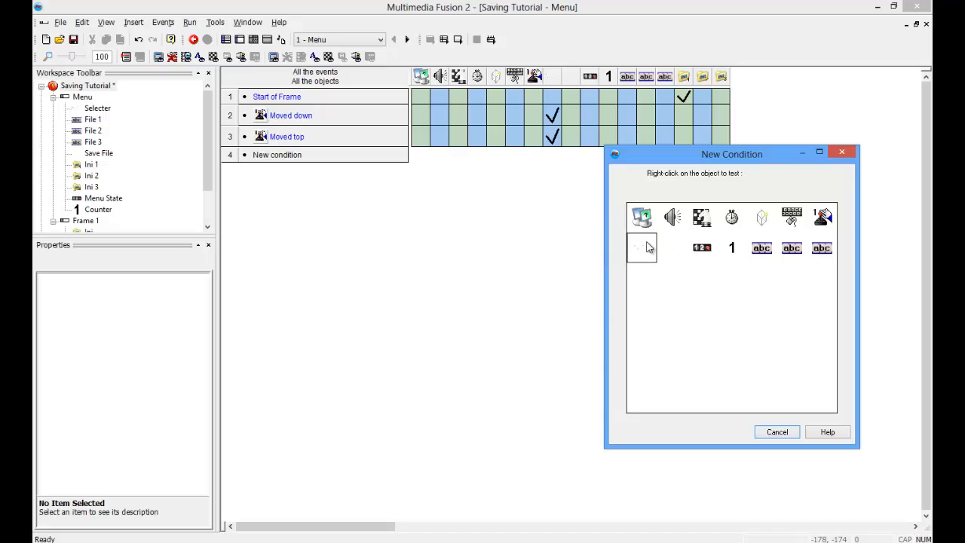
pyautogui.moveTo(641, 217)
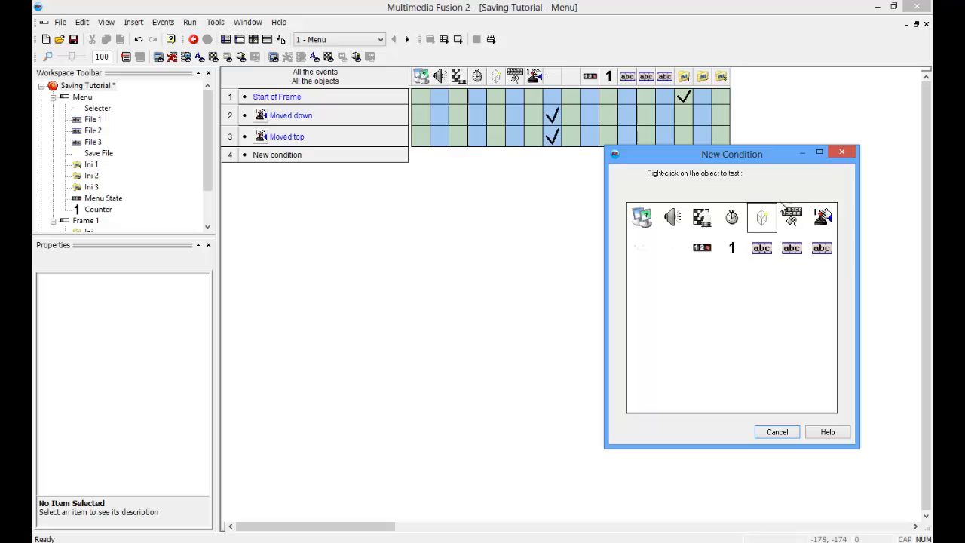
# Add a Player joystick-state condition for fire button 1.
pyautogui.rightClick(822, 217)
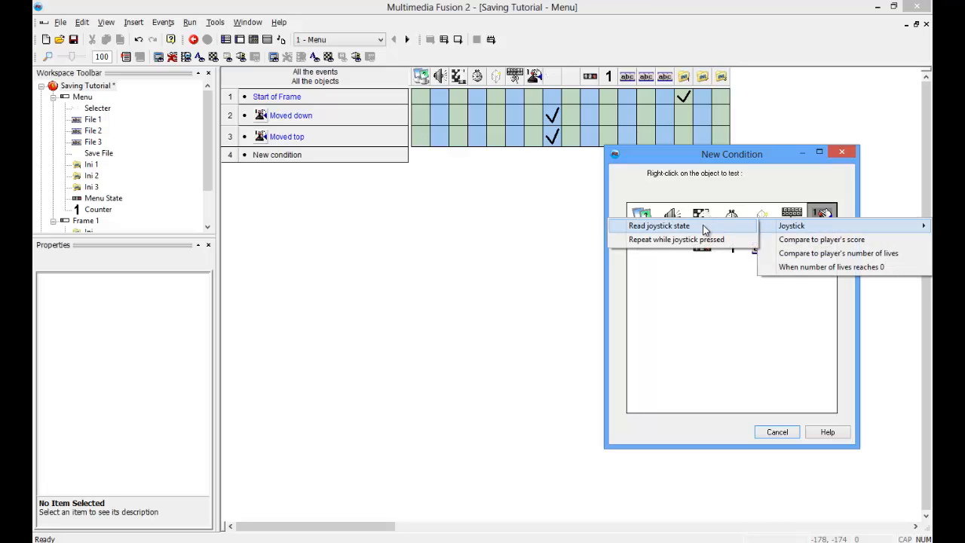
pyautogui.click(658, 225)
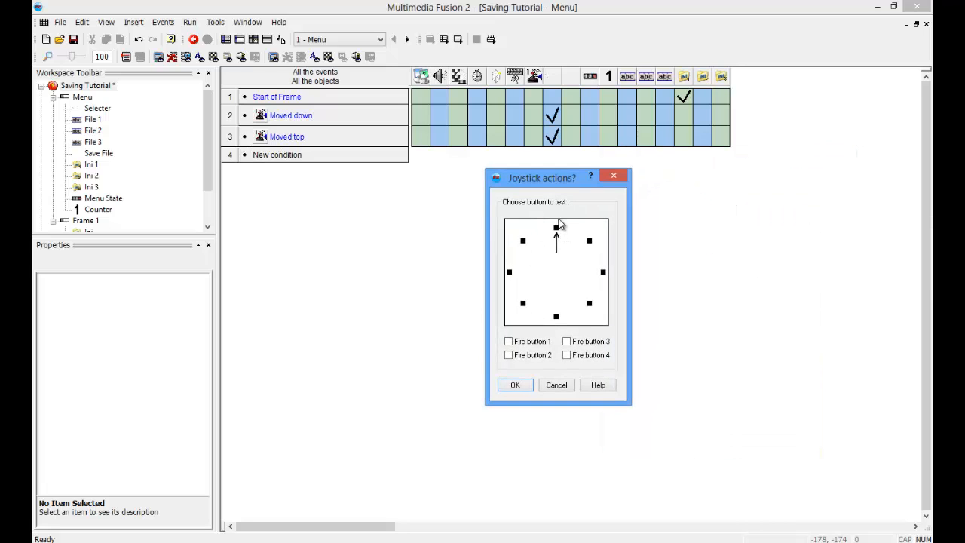
pyautogui.click(508, 341)
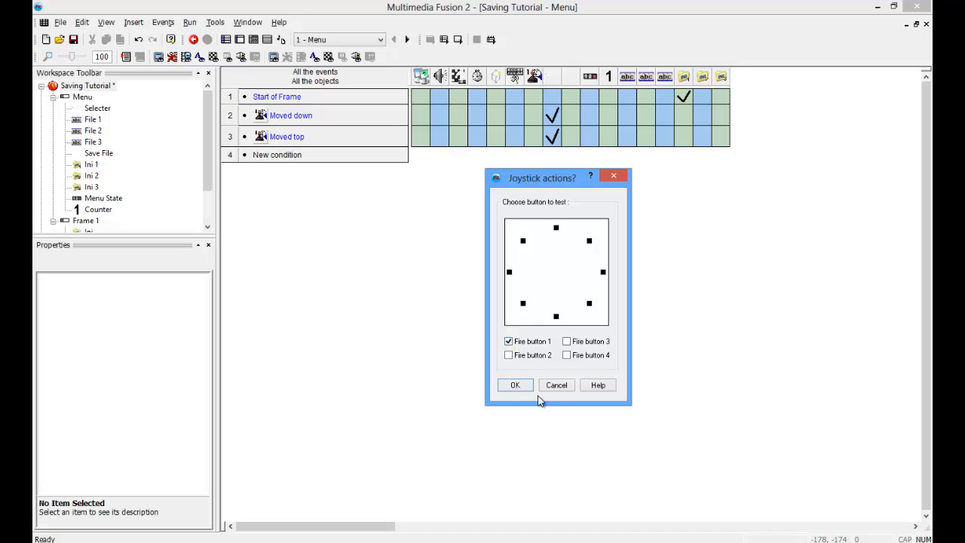
pyautogui.click(514, 385)
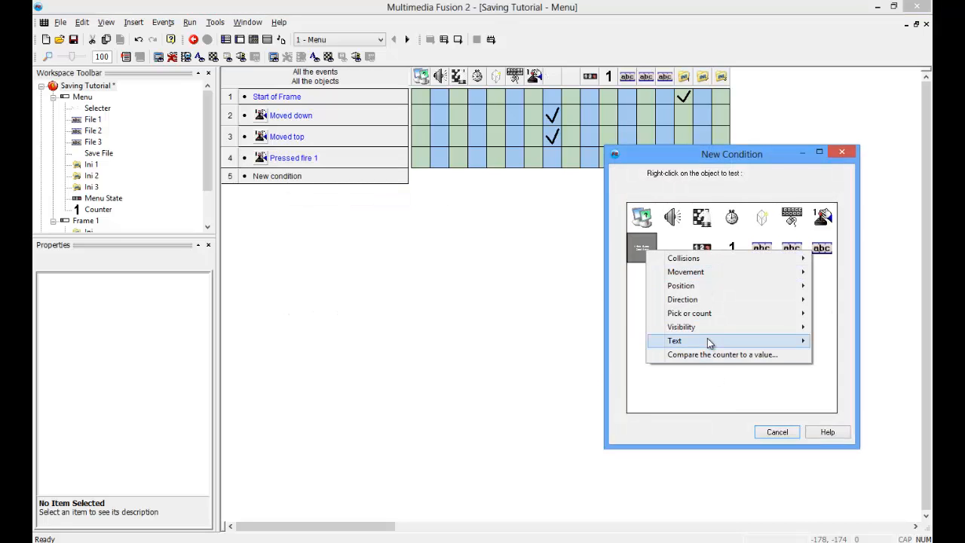
# Compare the counter to 1, and change the duplicated event's comparison to 2.
pyautogui.click(721, 354)
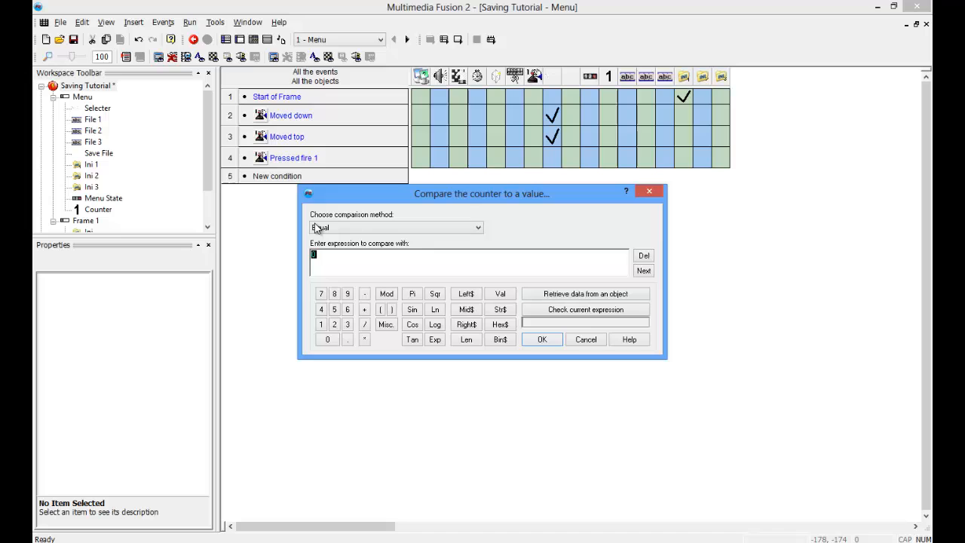
pyautogui.click(541, 339)
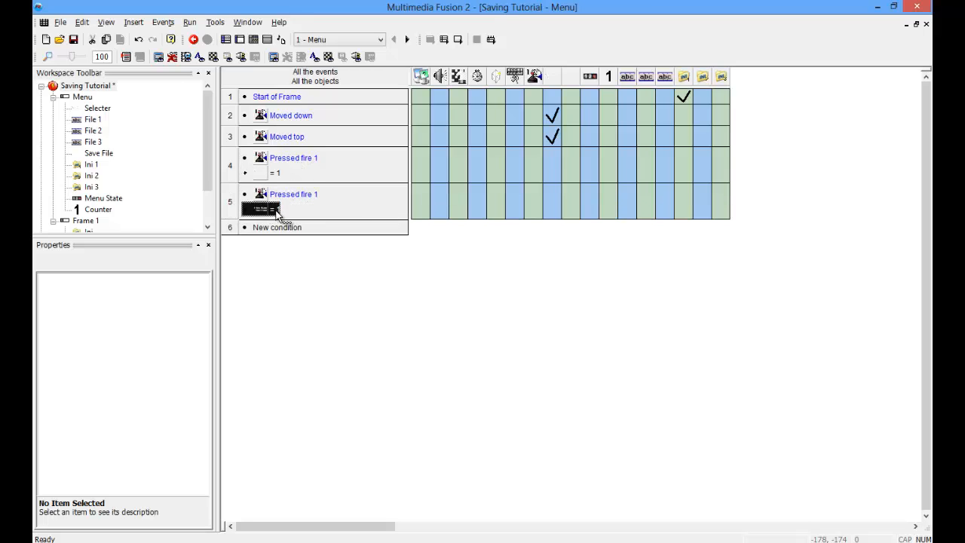
pyautogui.doubleClick(259, 209)
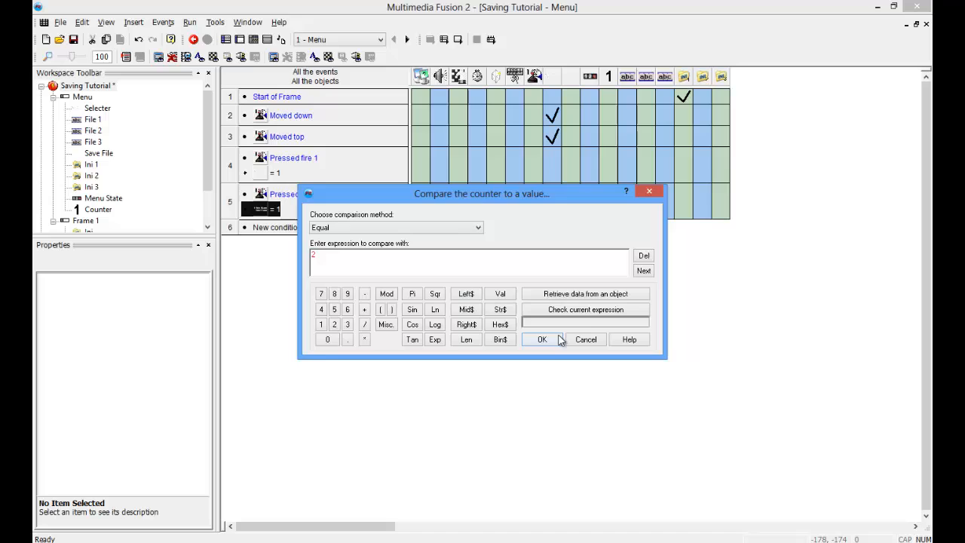
pyautogui.click(542, 339)
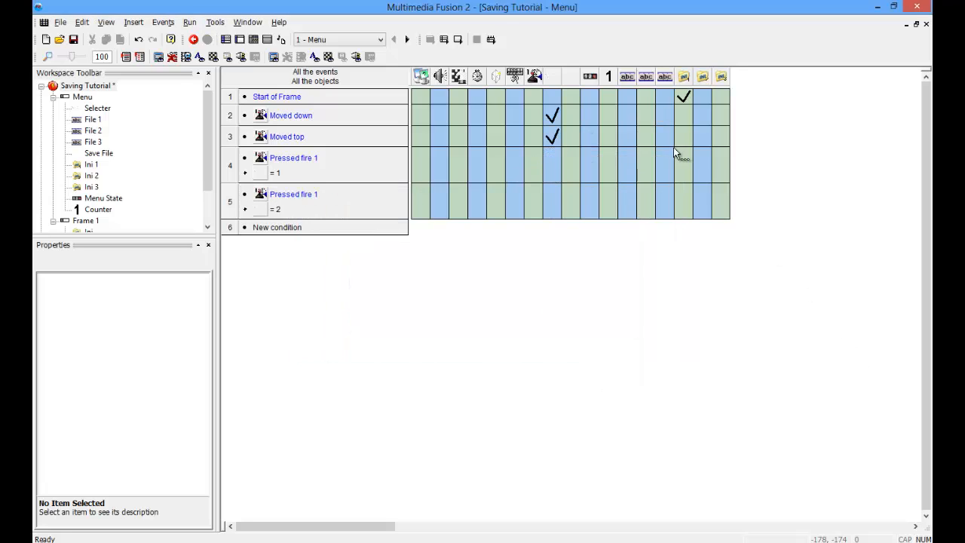
# Make event 4 set the INI item "Red", then begin Frame 1's first condition.
pyautogui.rightClick(683, 162)
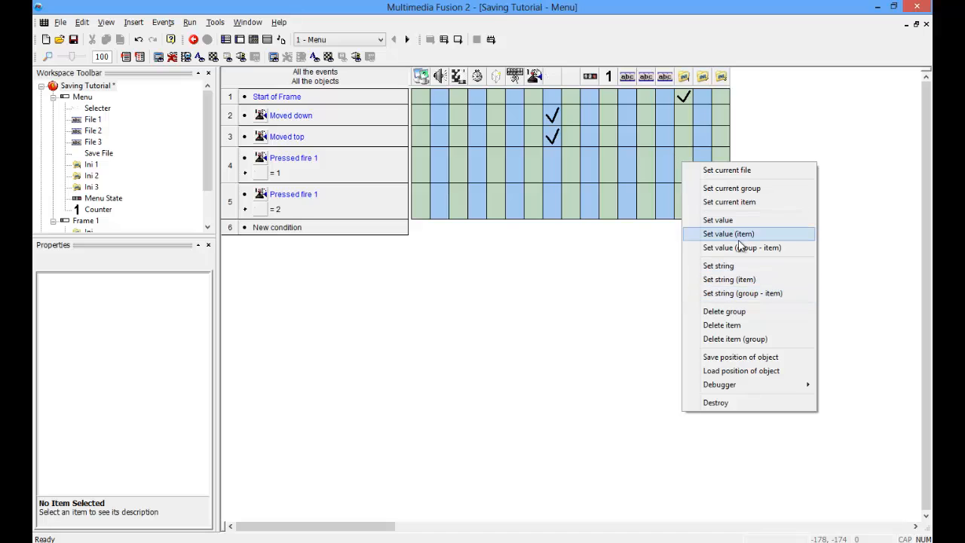
pyautogui.click(727, 233)
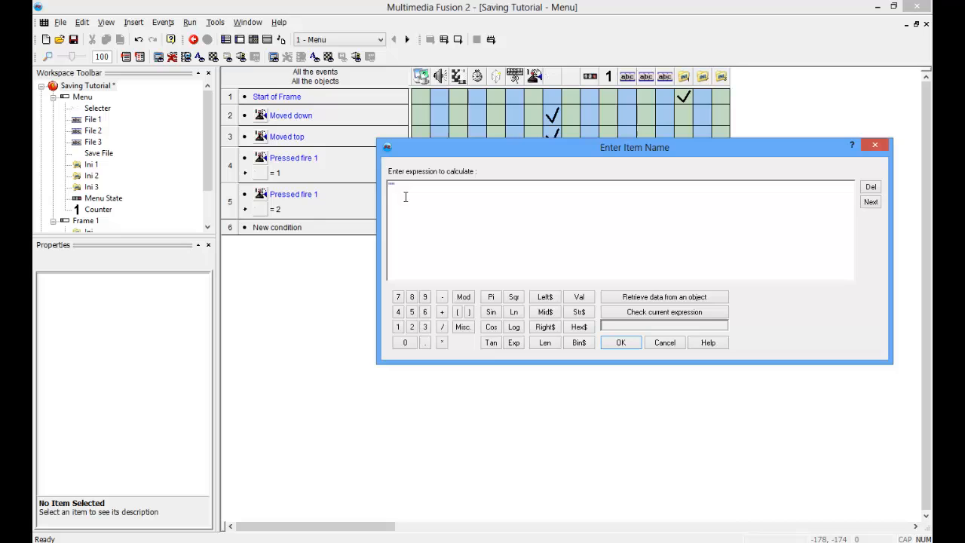
pyautogui.write('"Red"')
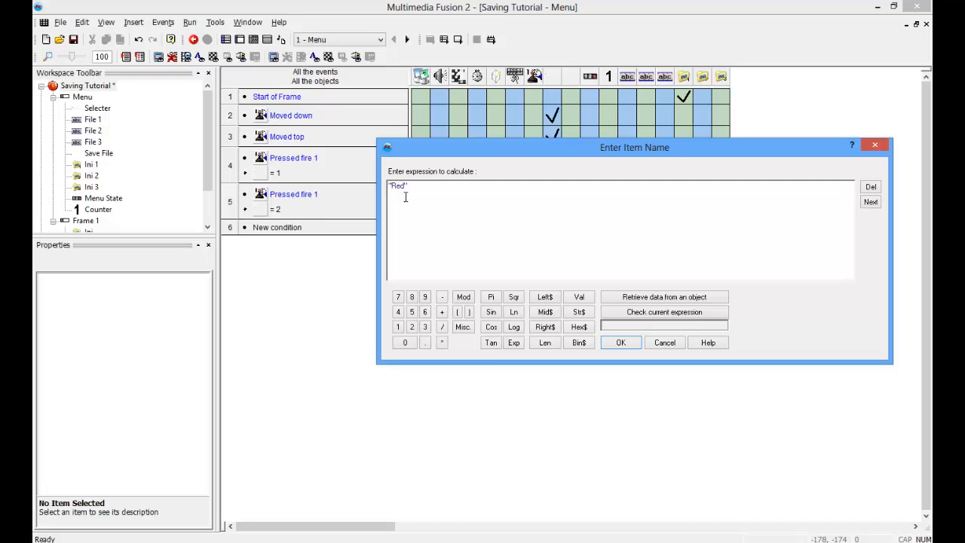
pyautogui.click(620, 342)
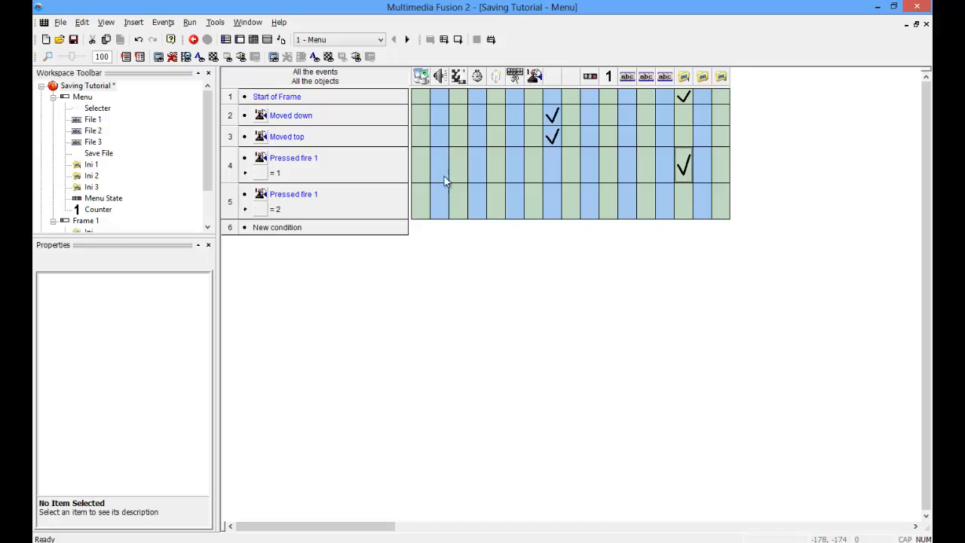
pyautogui.rightClick(458, 165)
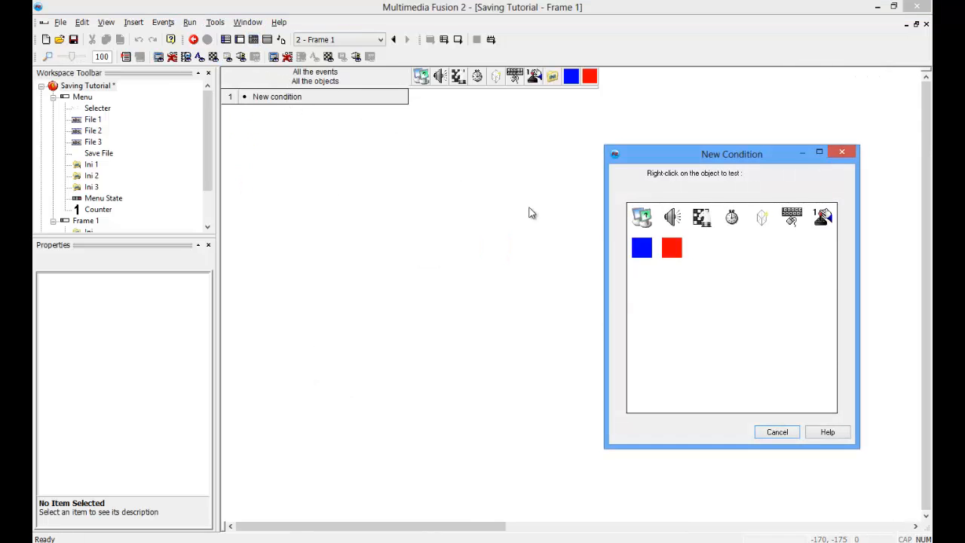
# Add a blue–red square collision event that sets INI item "Red" to 1.
pyautogui.rightClick(640, 247)
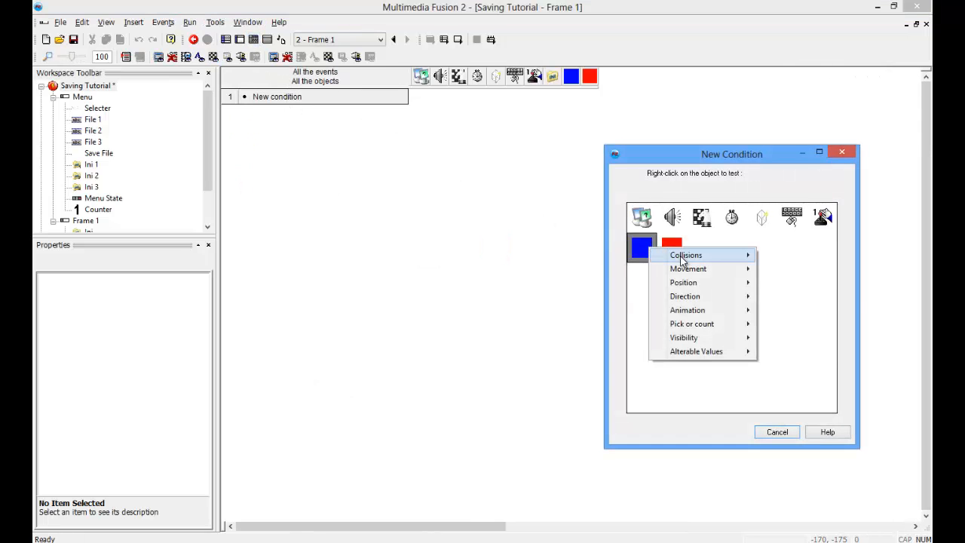
pyautogui.click(685, 254)
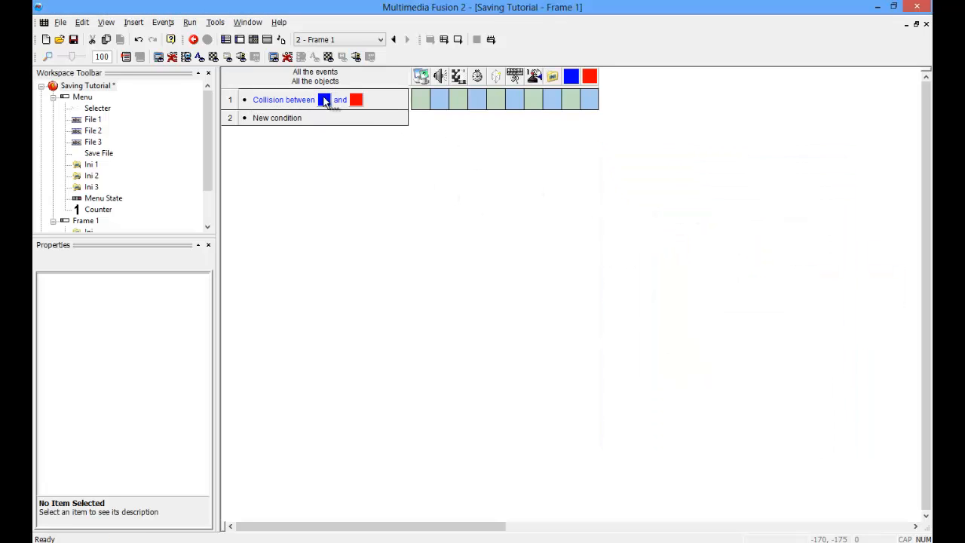
pyautogui.rightClick(589, 99)
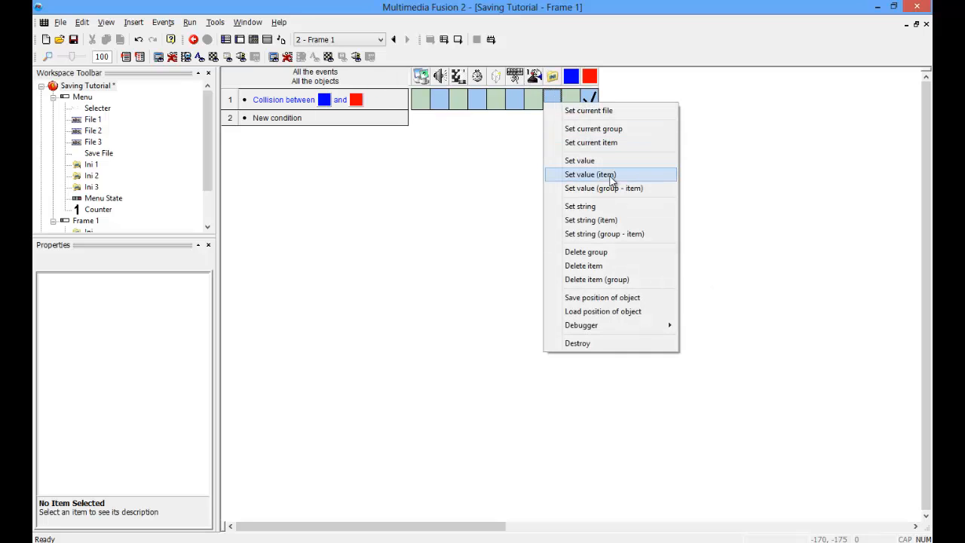
pyautogui.click(589, 174)
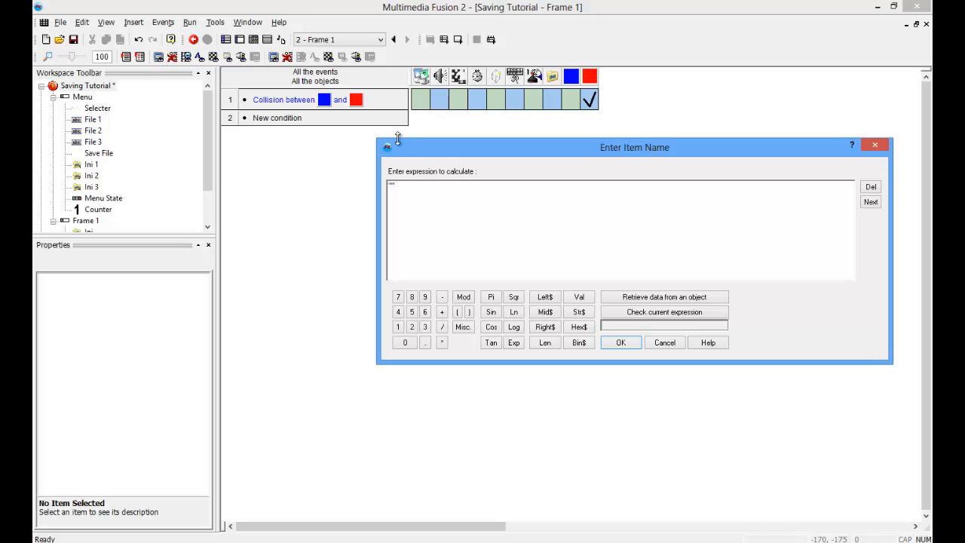
pyautogui.write('"Red"')
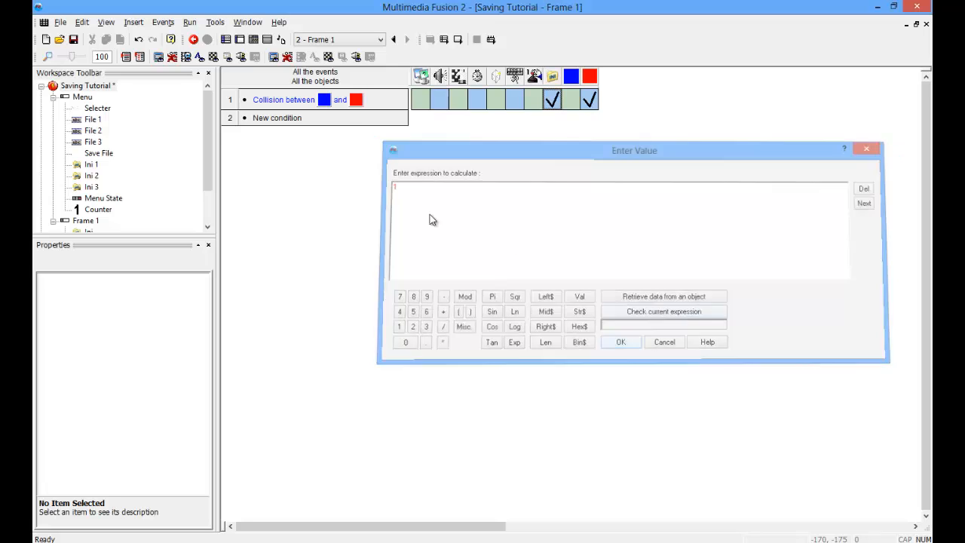
pyautogui.click(664, 341)
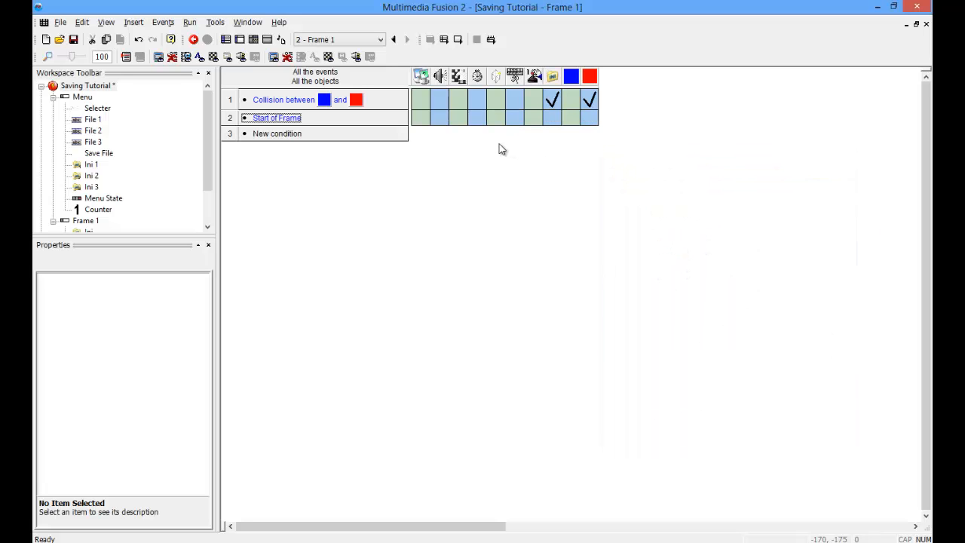
# Give the Start of Frame event an INI action setting the current file via Apppath$.
pyautogui.rightClick(571, 117)
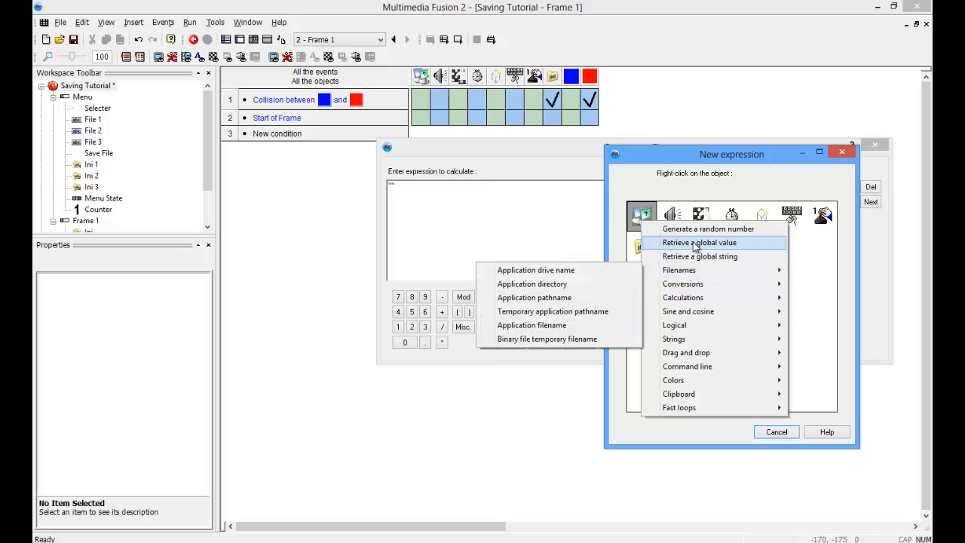
pyautogui.moveTo(679, 269)
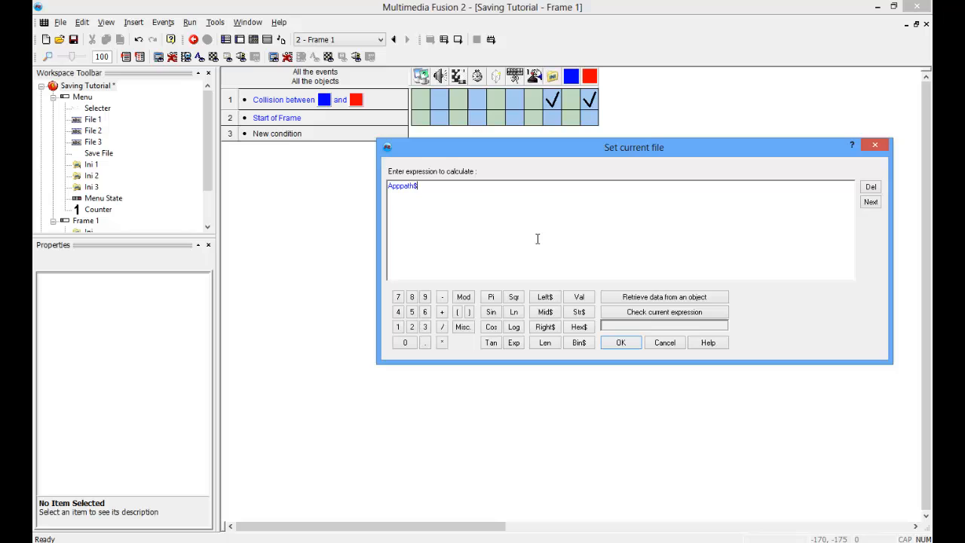
pyautogui.write('(')
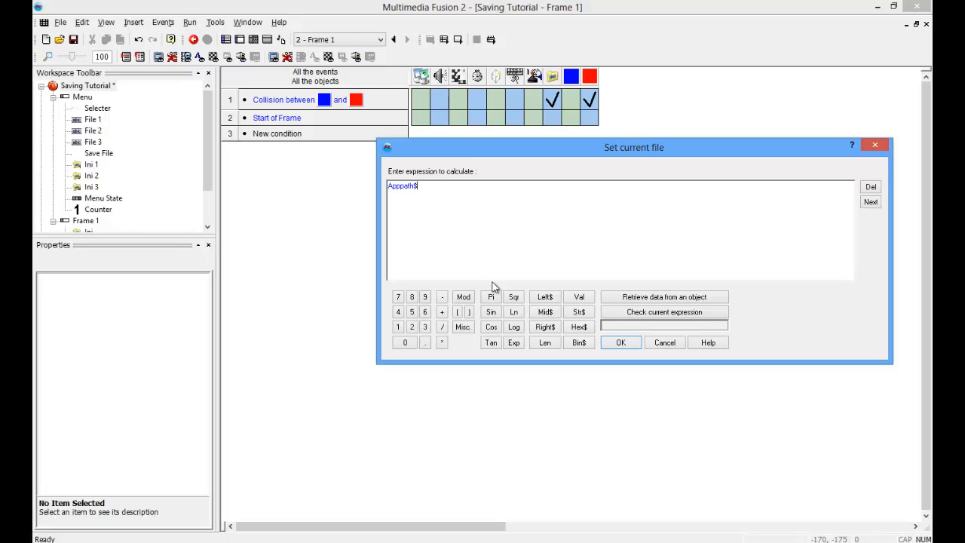
pyautogui.click(442, 312)
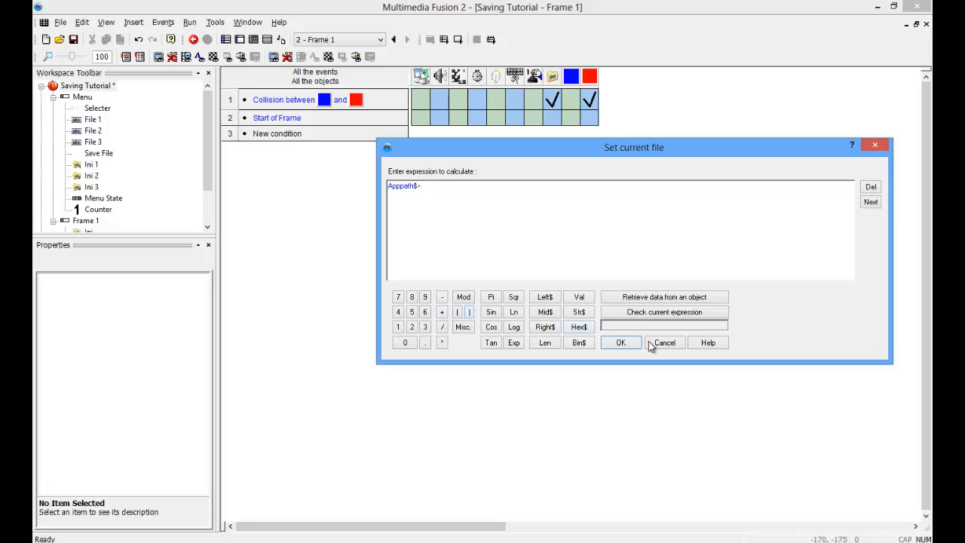
pyautogui.click(620, 343)
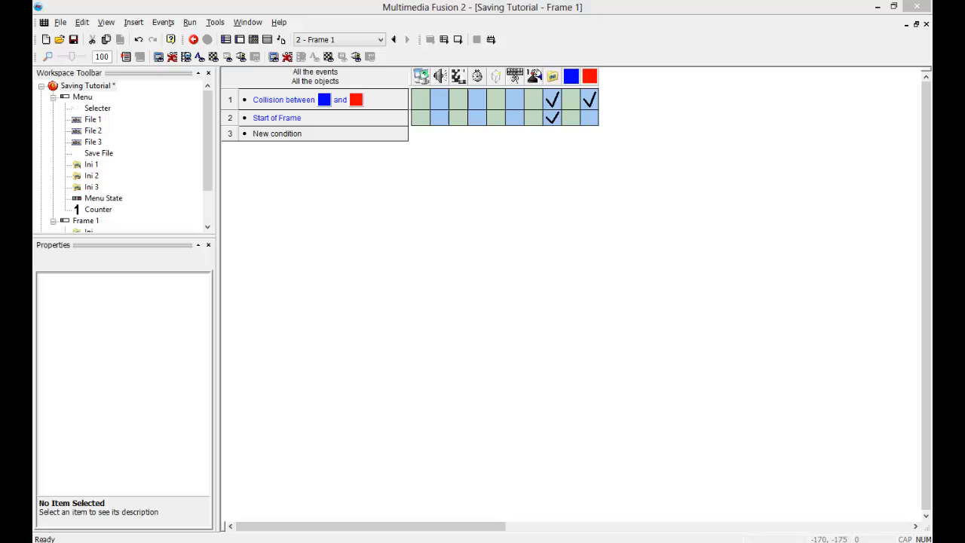
pyautogui.moveTo(302, 85)
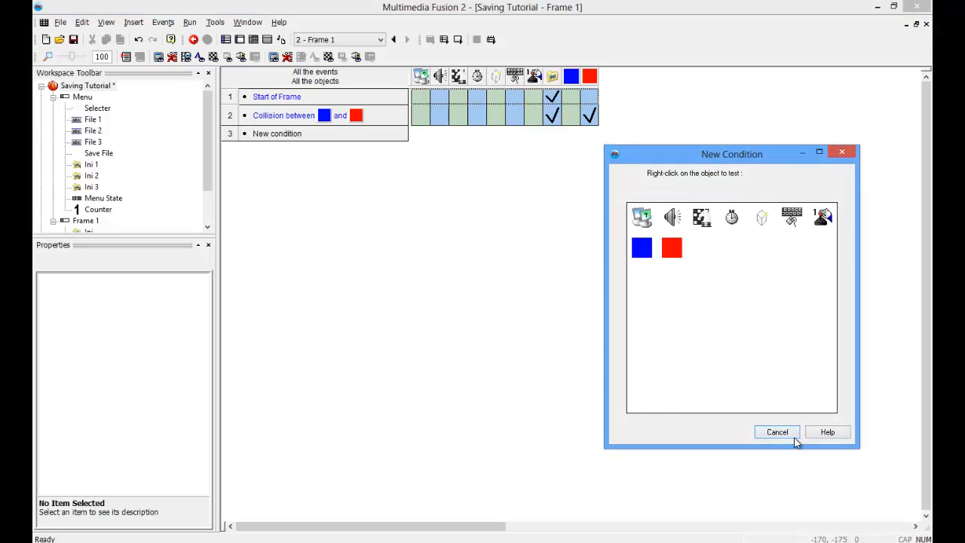
# Start a Compare two general values condition using an Ini item value lookup.
pyautogui.rightClick(641, 217)
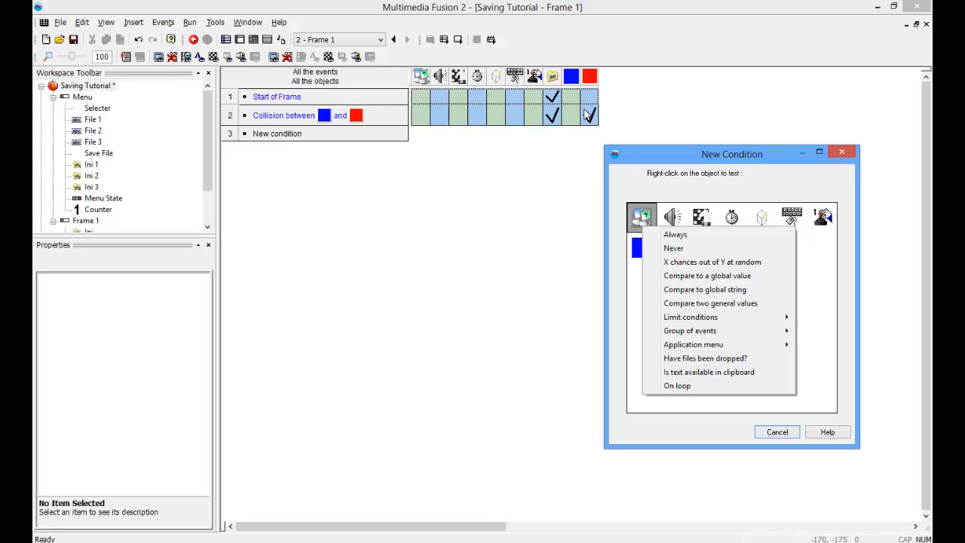
pyautogui.moveTo(706, 275)
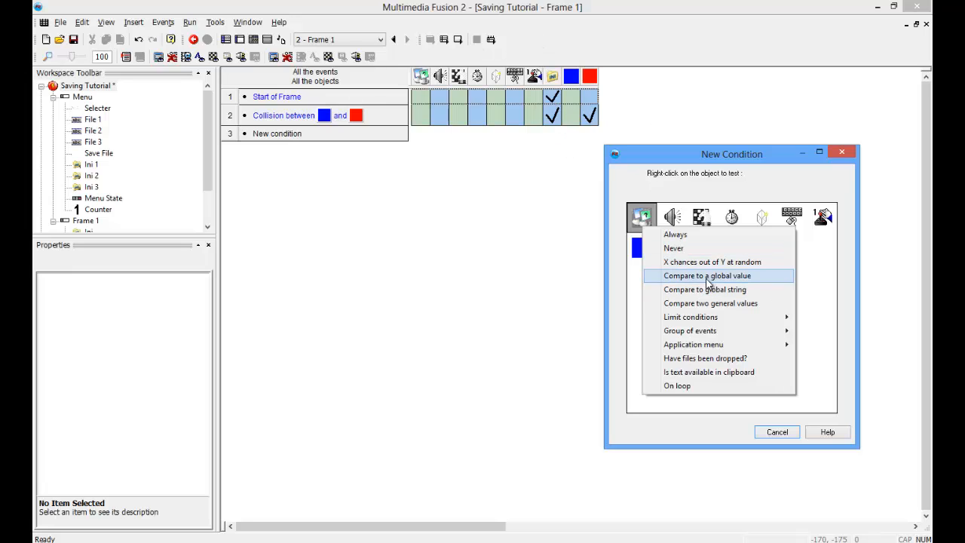
pyautogui.moveTo(743, 290)
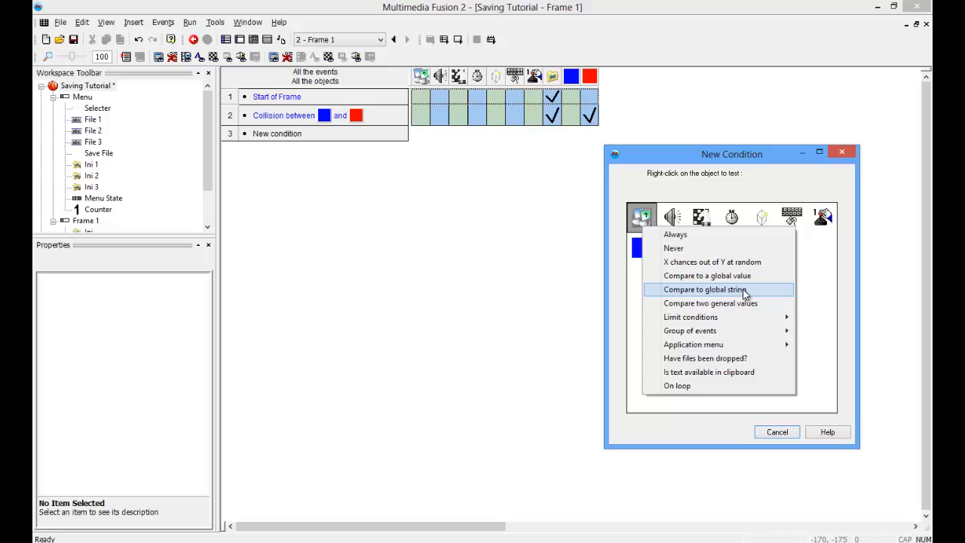
pyautogui.click(709, 302)
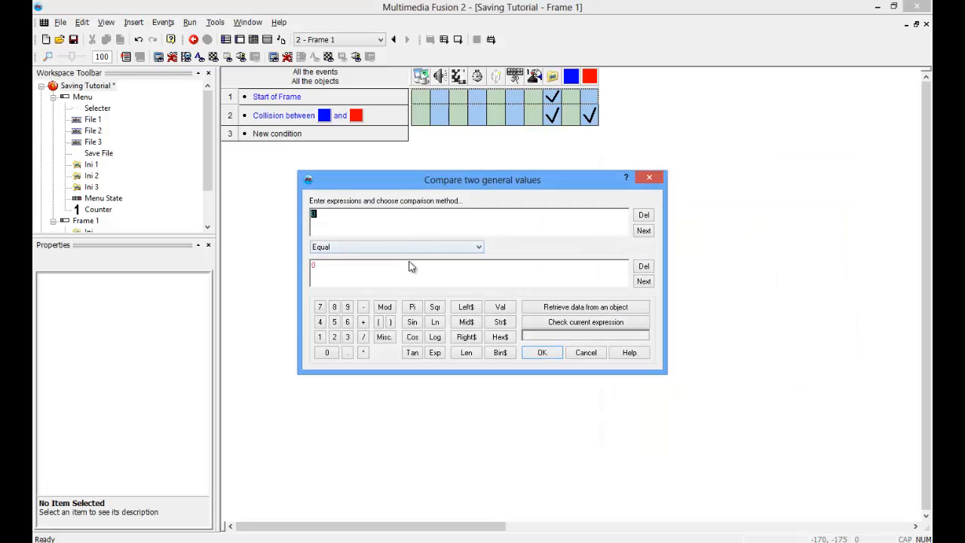
pyautogui.rightClick(642, 247)
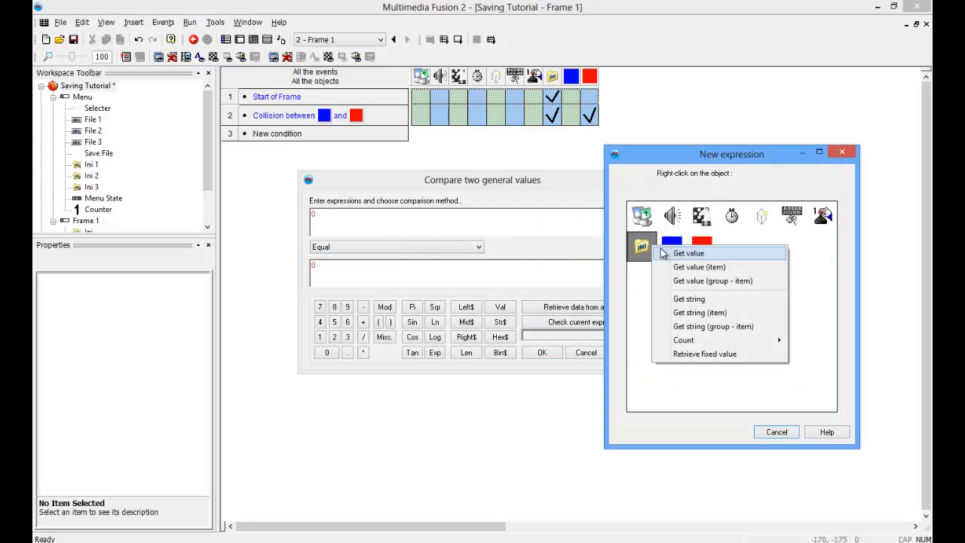
pyautogui.click(687, 253)
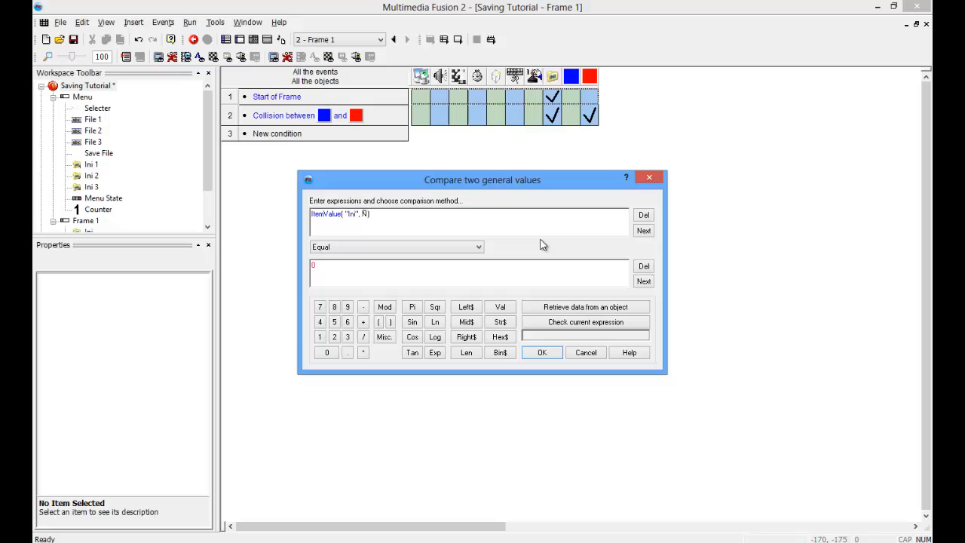
pyautogui.write('A')
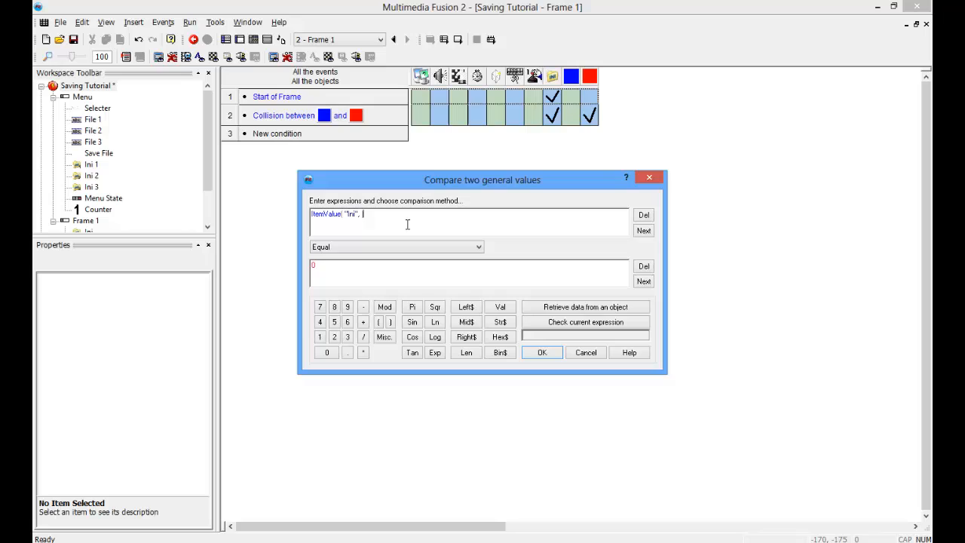
pyautogui.write('"')
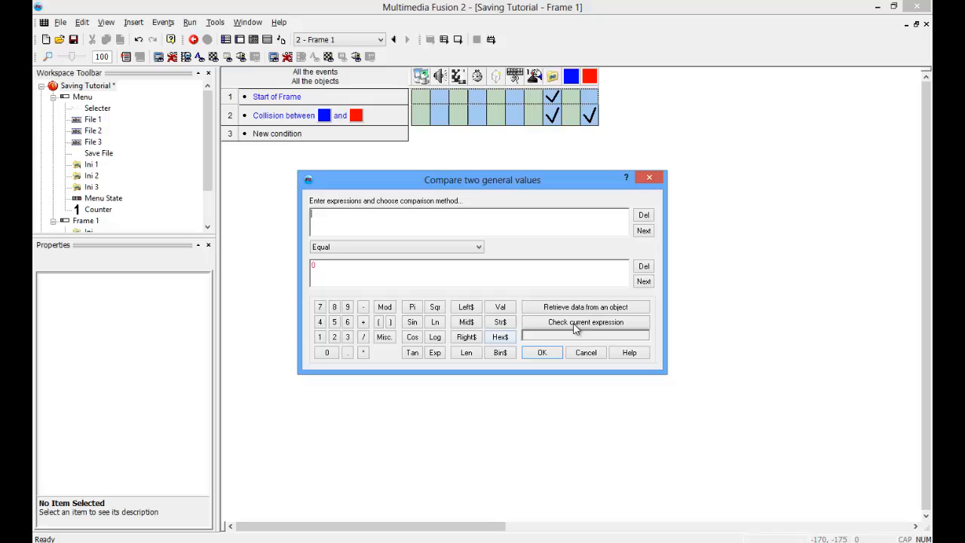
# Re-enter the Ini lookup for item "Red", verify it, and confirm it equals 1.
pyautogui.rightClick(642, 246)
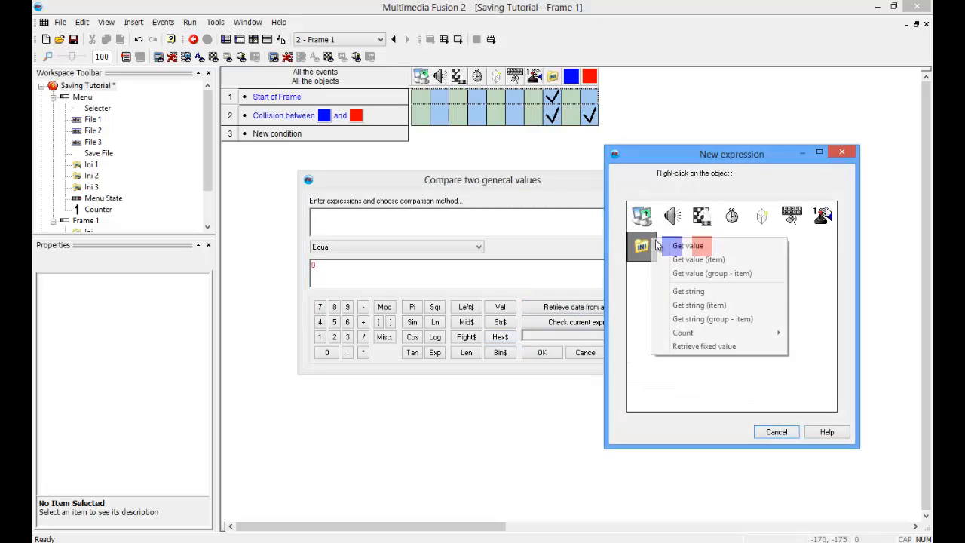
pyautogui.click(697, 259)
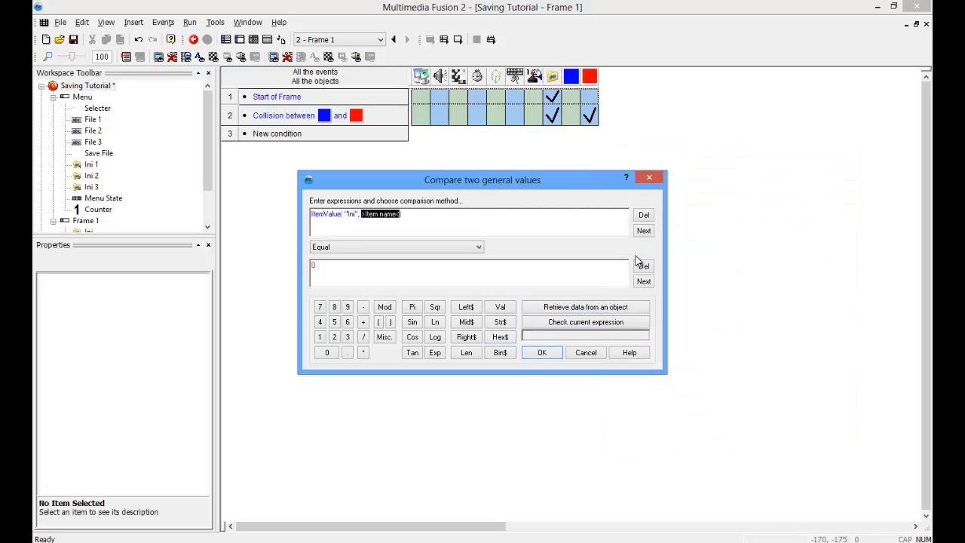
pyautogui.write('"')
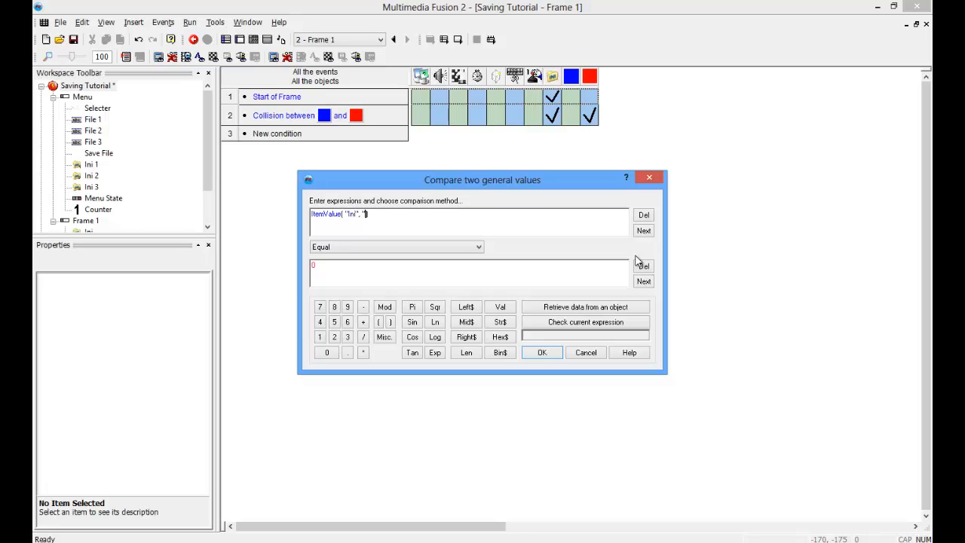
pyautogui.write('Rea')
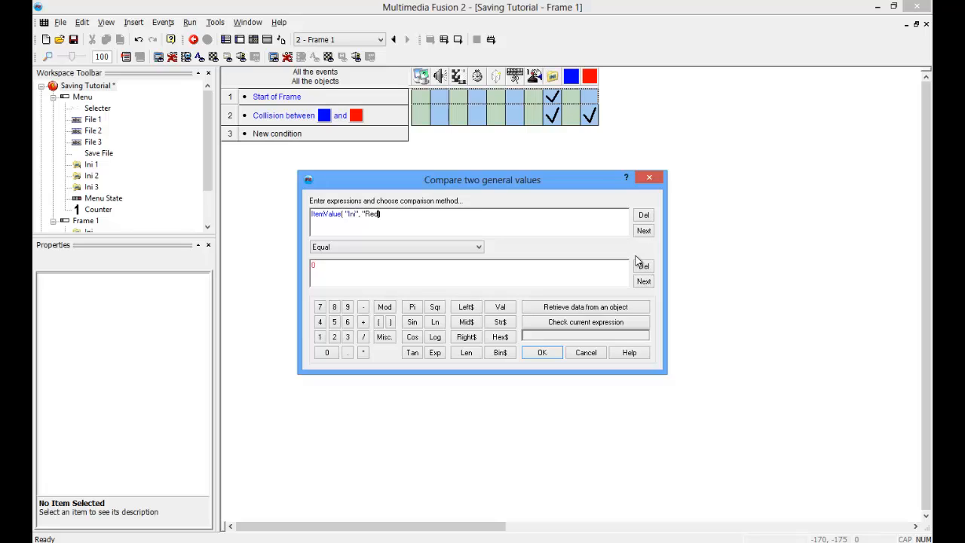
pyautogui.click(586, 321)
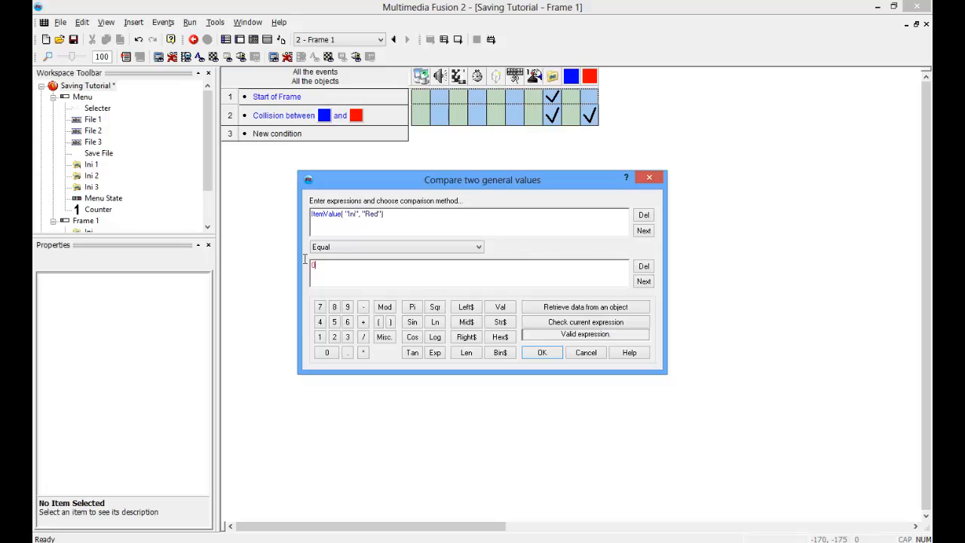
pyautogui.click(541, 352)
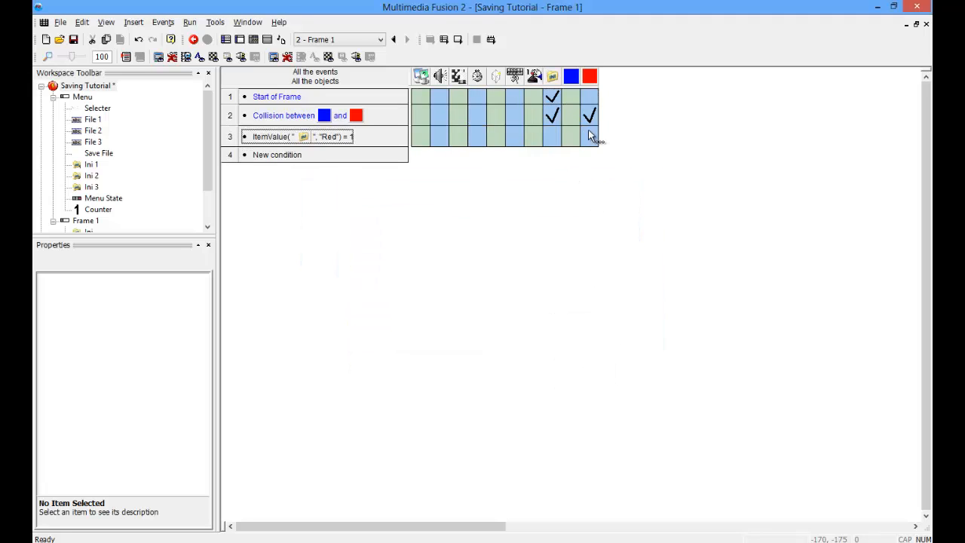
# Destroy the red square in event 3, then run the application to test.
pyautogui.click(590, 137)
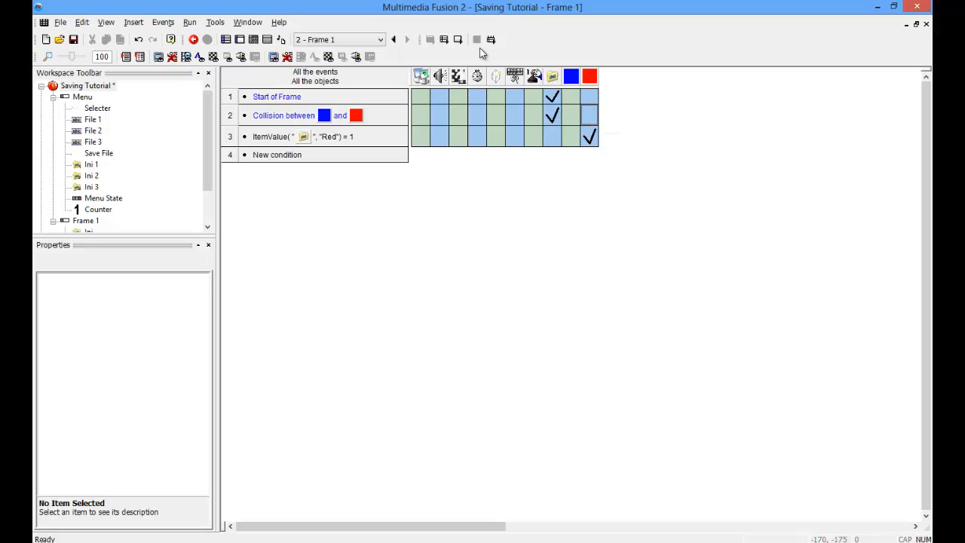
pyautogui.click(89, 10)
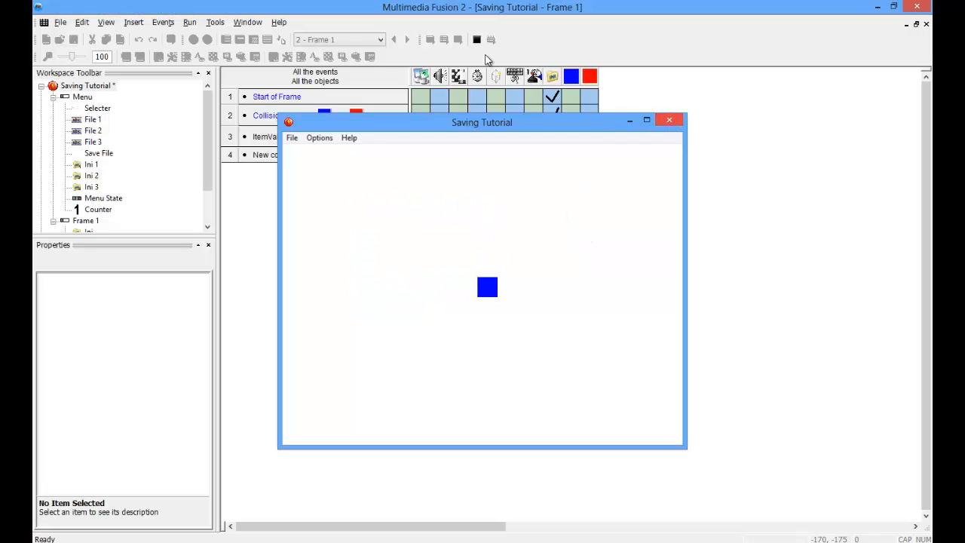
# Test-run the Saving Tutorial app, verify only the blue square remains, then close it.
pyautogui.click(668, 120)
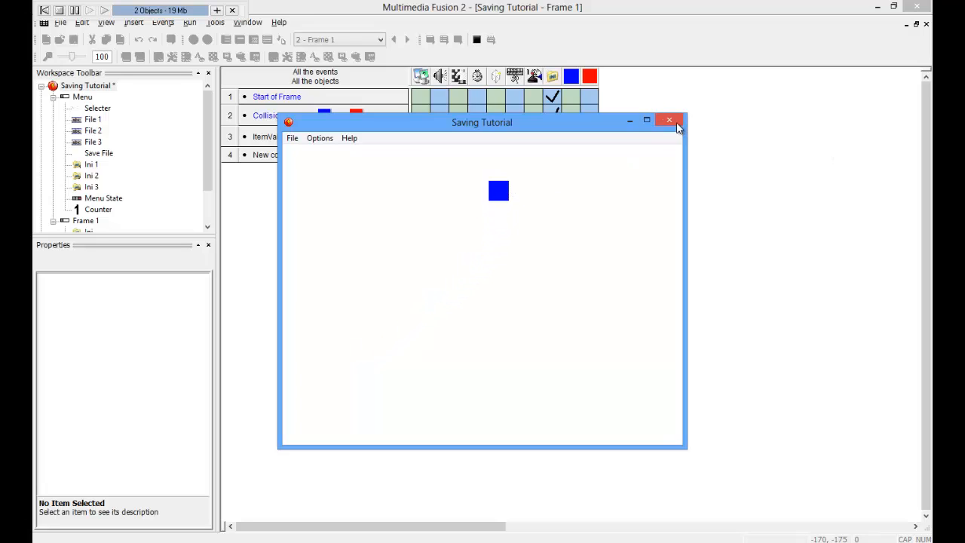
pyautogui.click(668, 120)
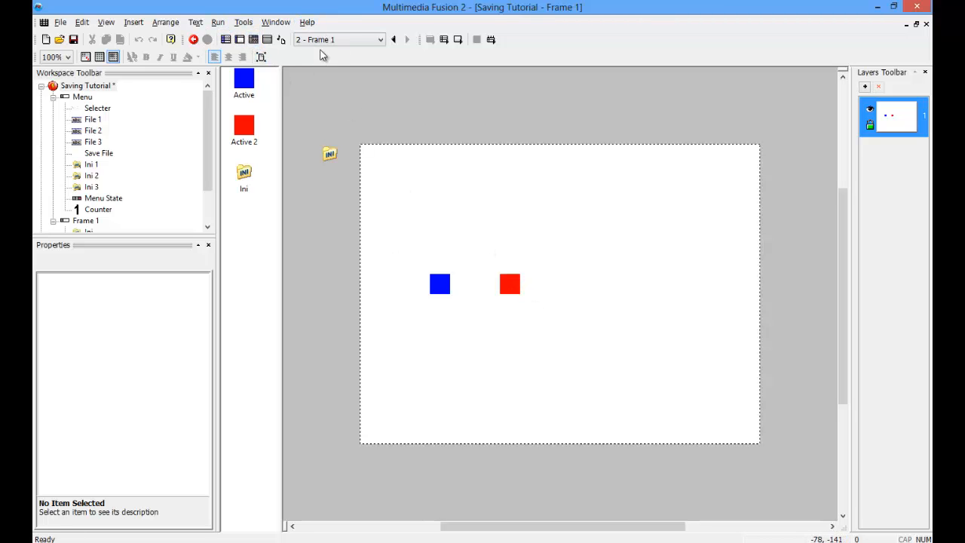
pyautogui.moveTo(535, 246)
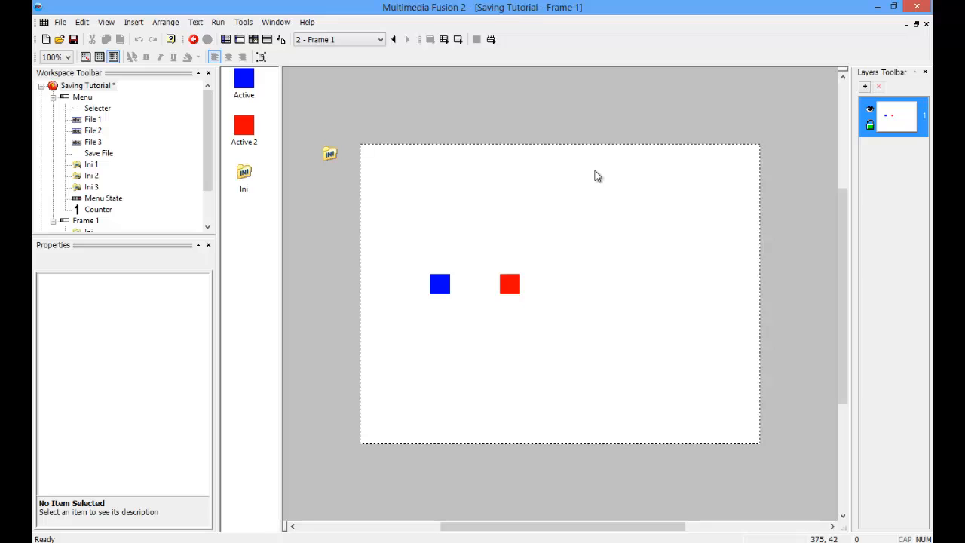
pyautogui.moveTo(874, 193)
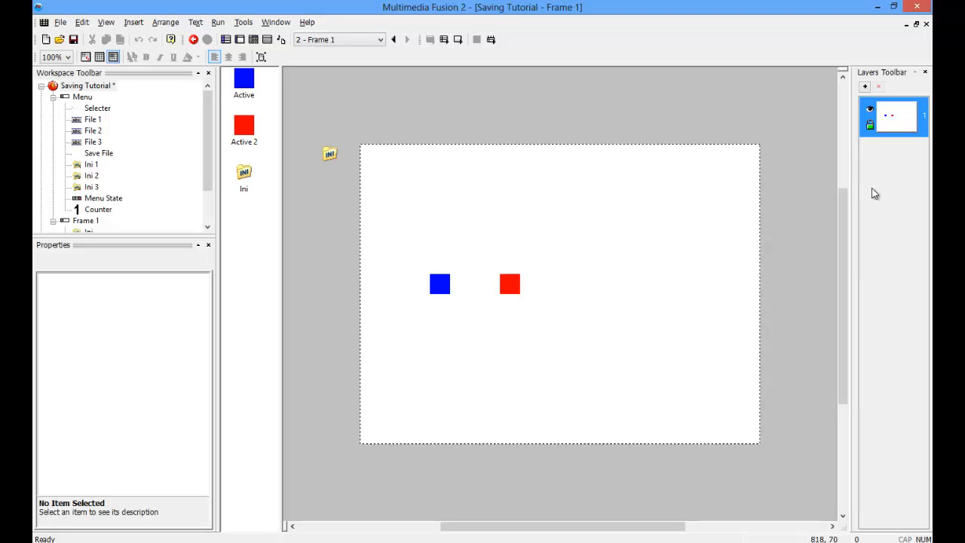
pyautogui.moveTo(875, 194)
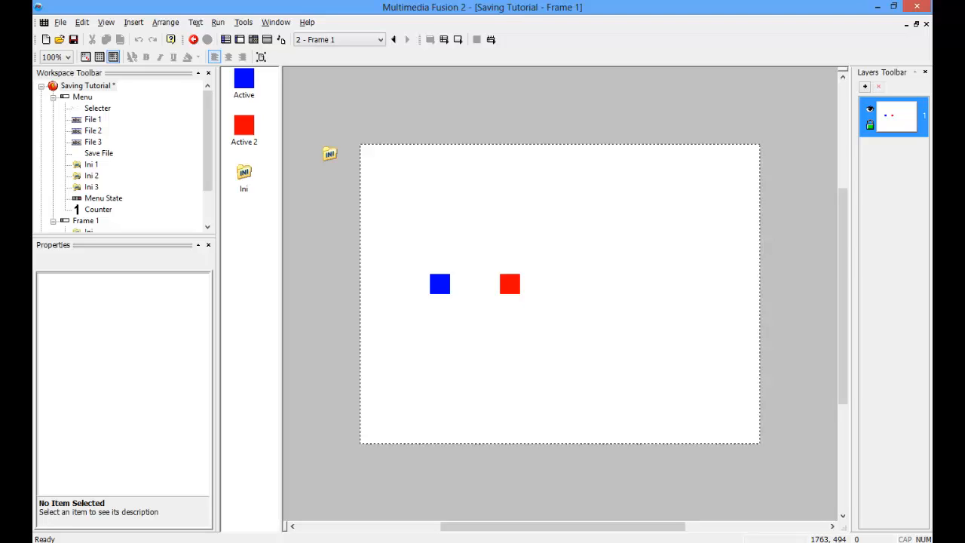